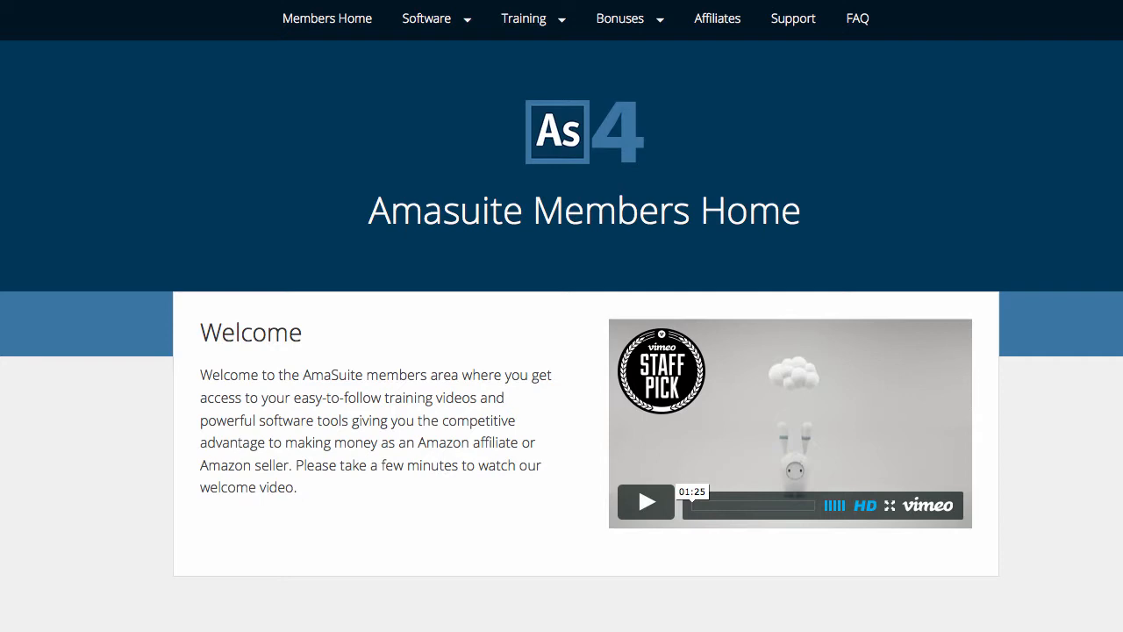
mouse_move(372, 355)
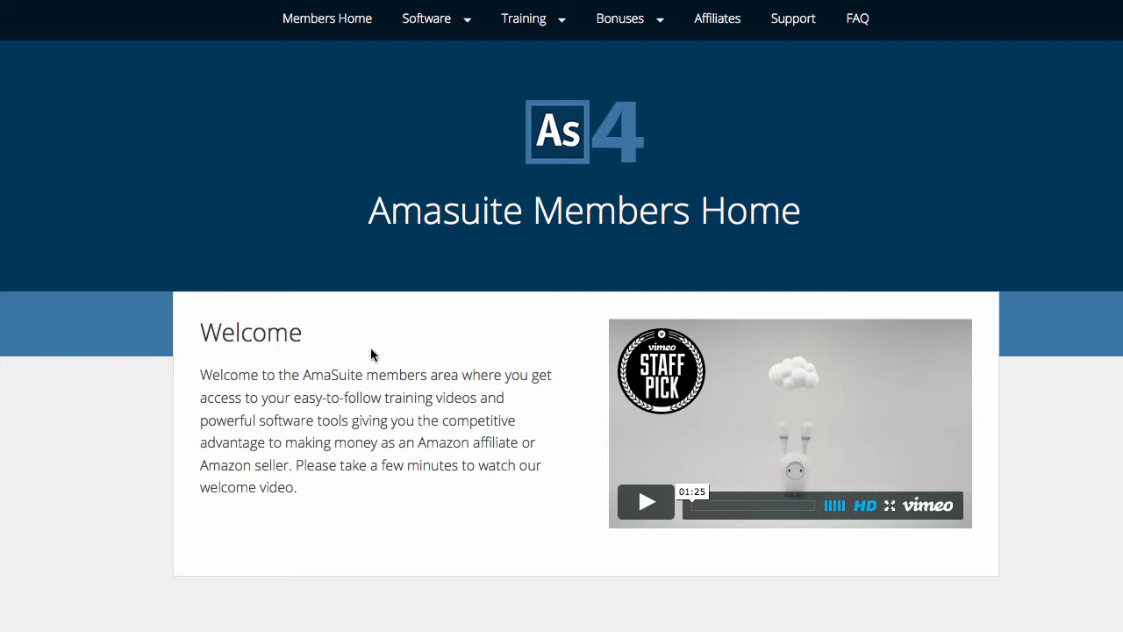
- Bring the Azon Keyword Generator page's Windows and Mac download options into view
click(427, 18)
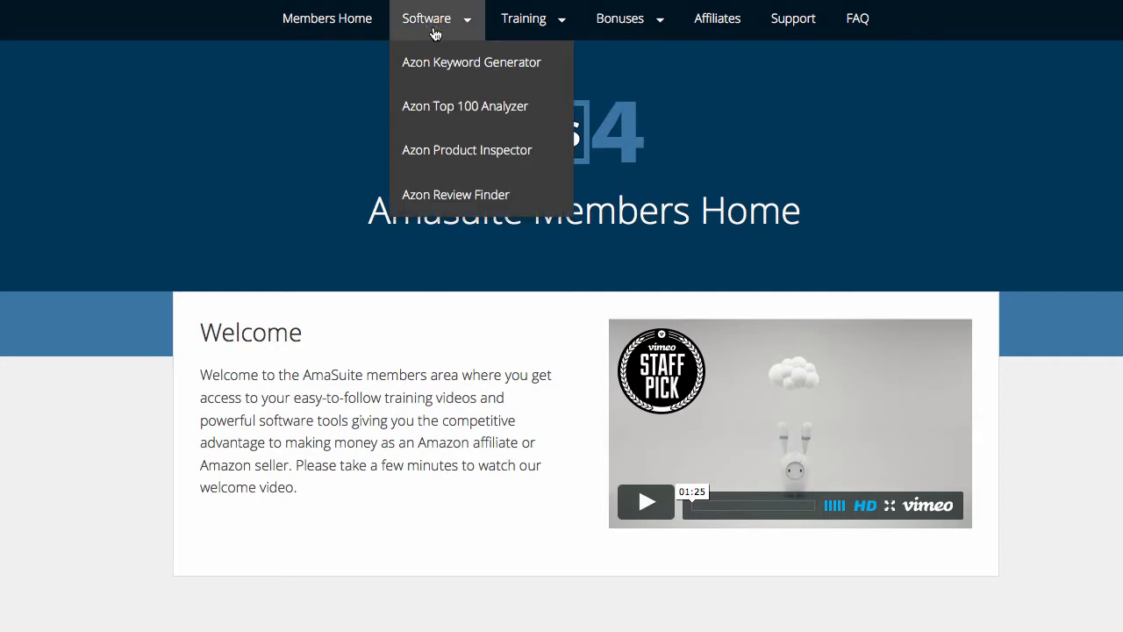
mouse_move(479, 63)
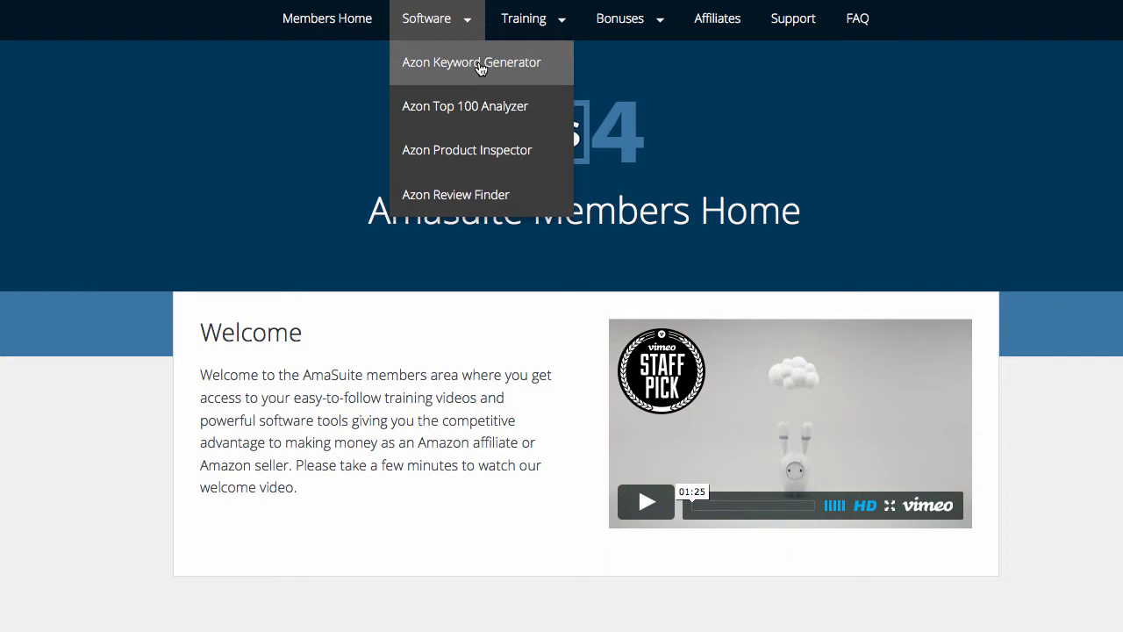
mouse_move(456, 193)
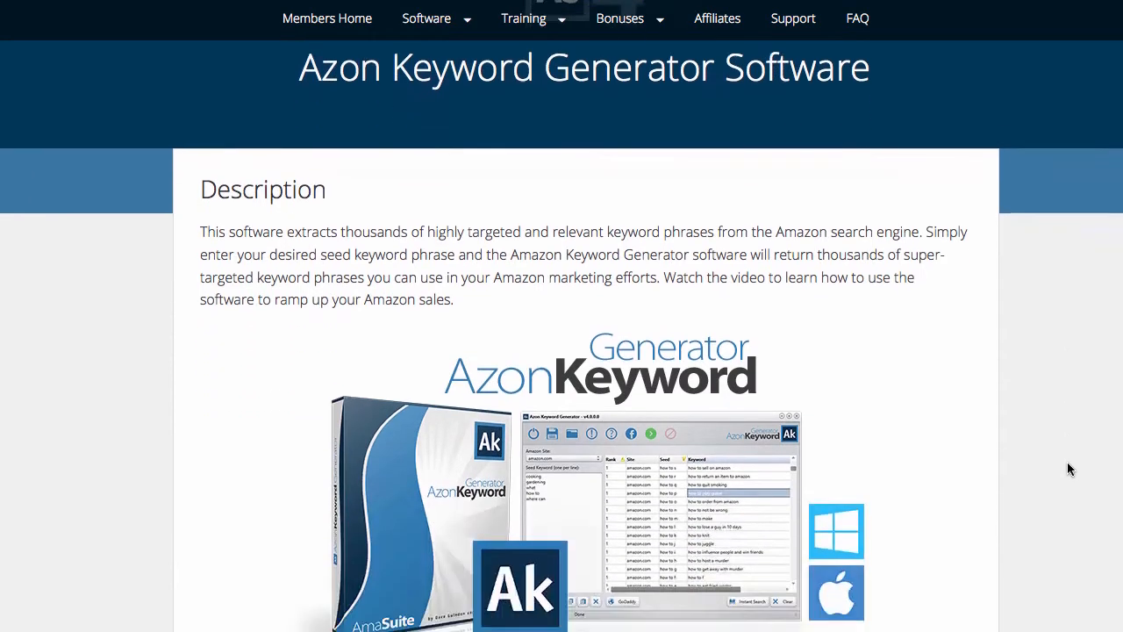
scroll(down, 3)
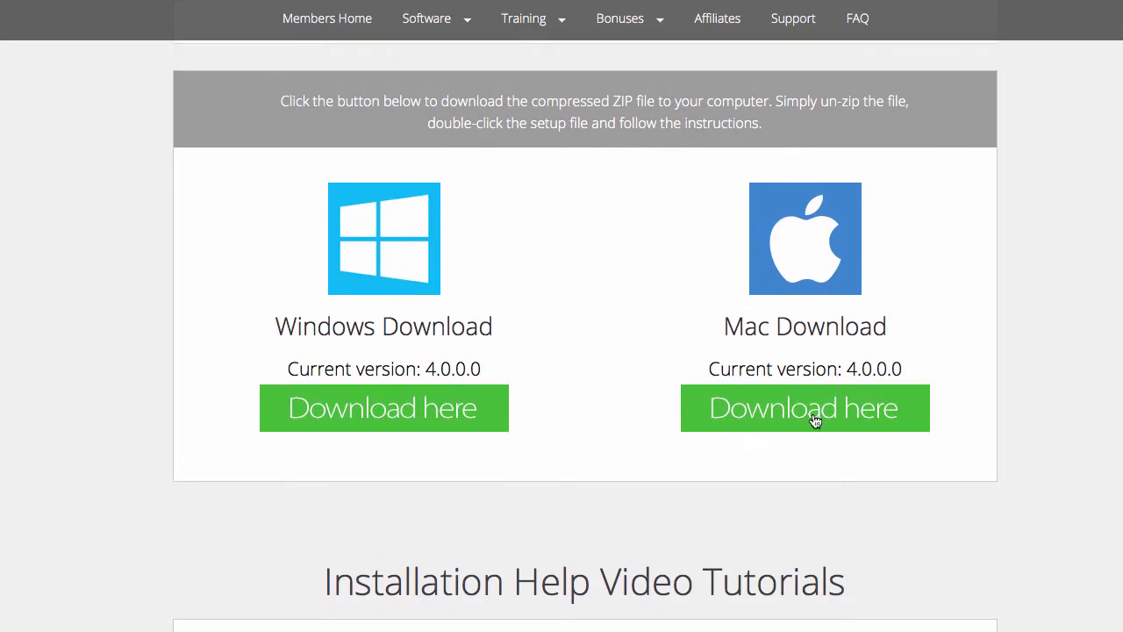
- Save the Mac ZIP AzonKeywordGenerator_v4.0.0.0.dmg.zip to the Desktop
click(804, 407)
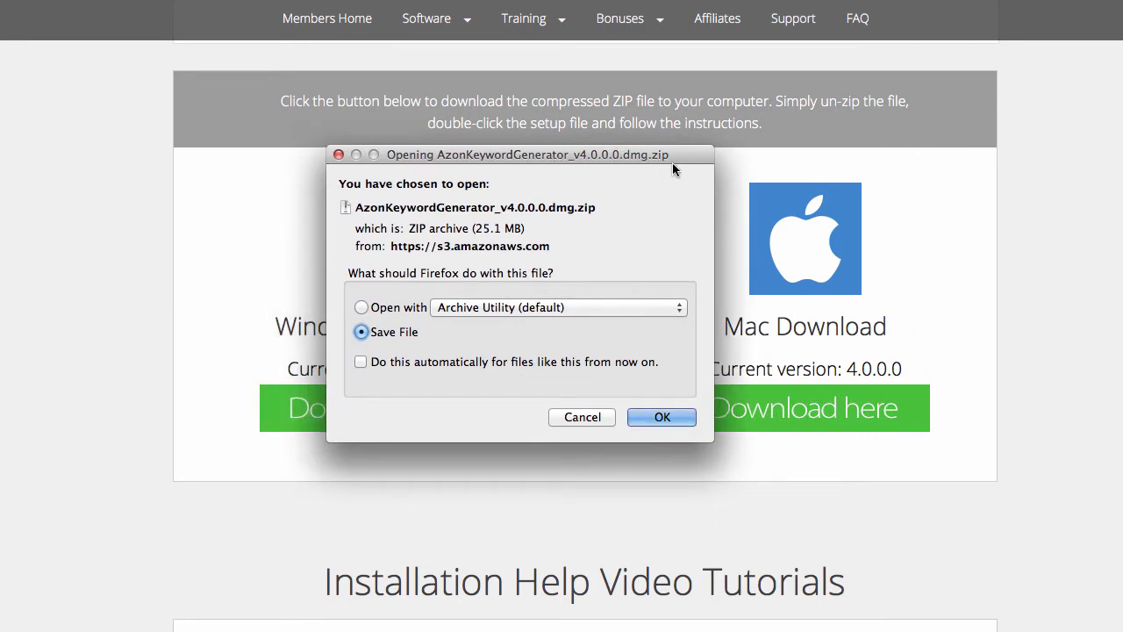
mouse_move(685, 165)
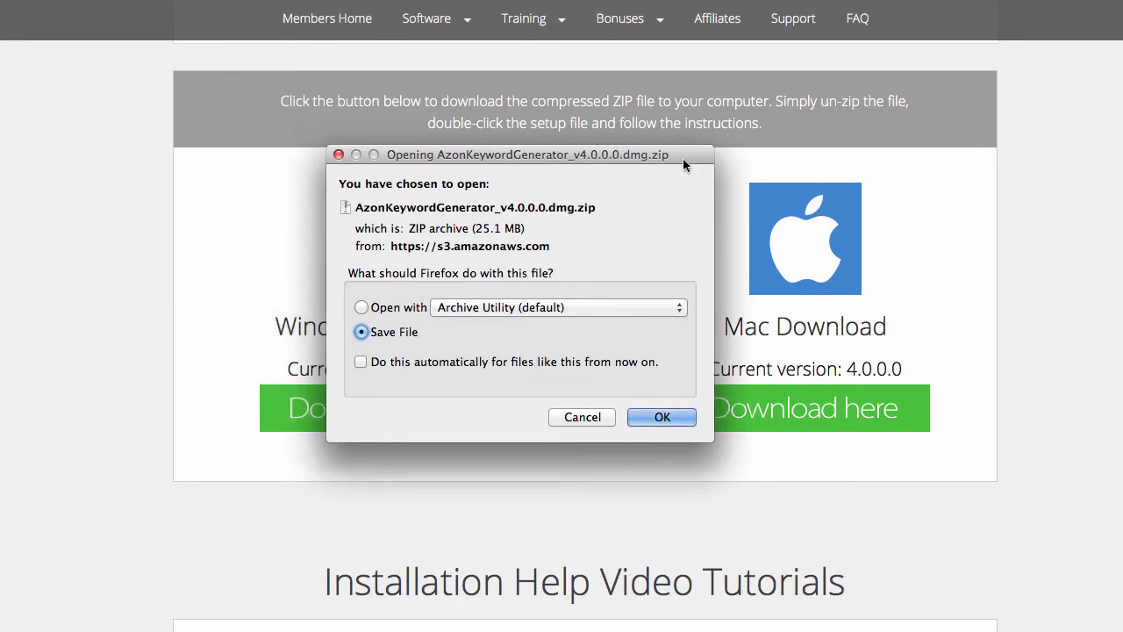
mouse_move(646, 211)
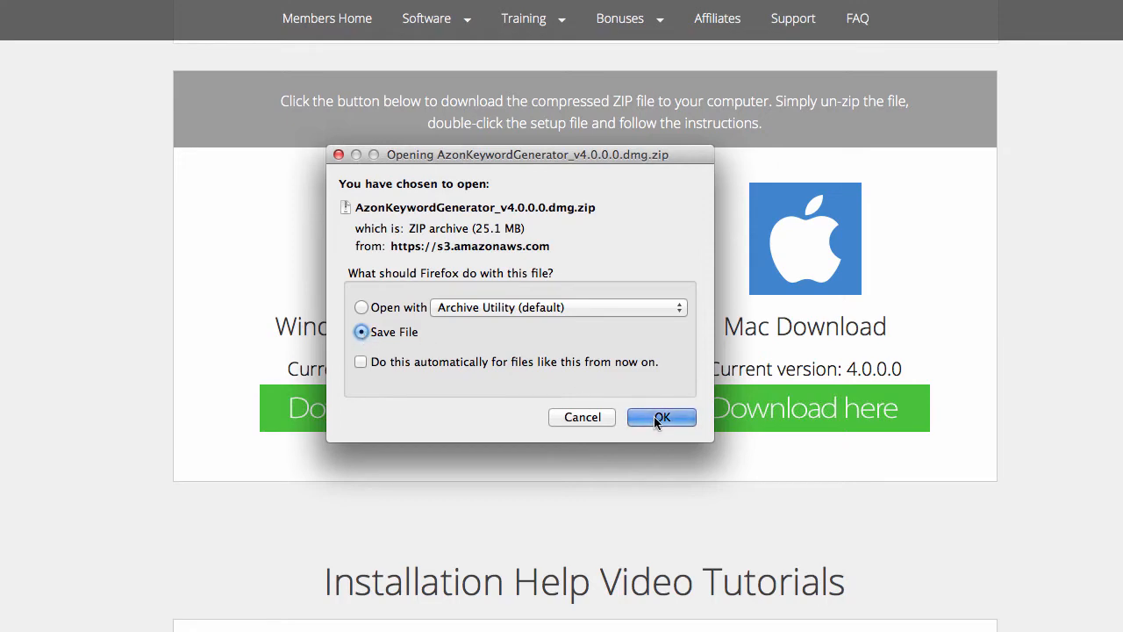
click(660, 418)
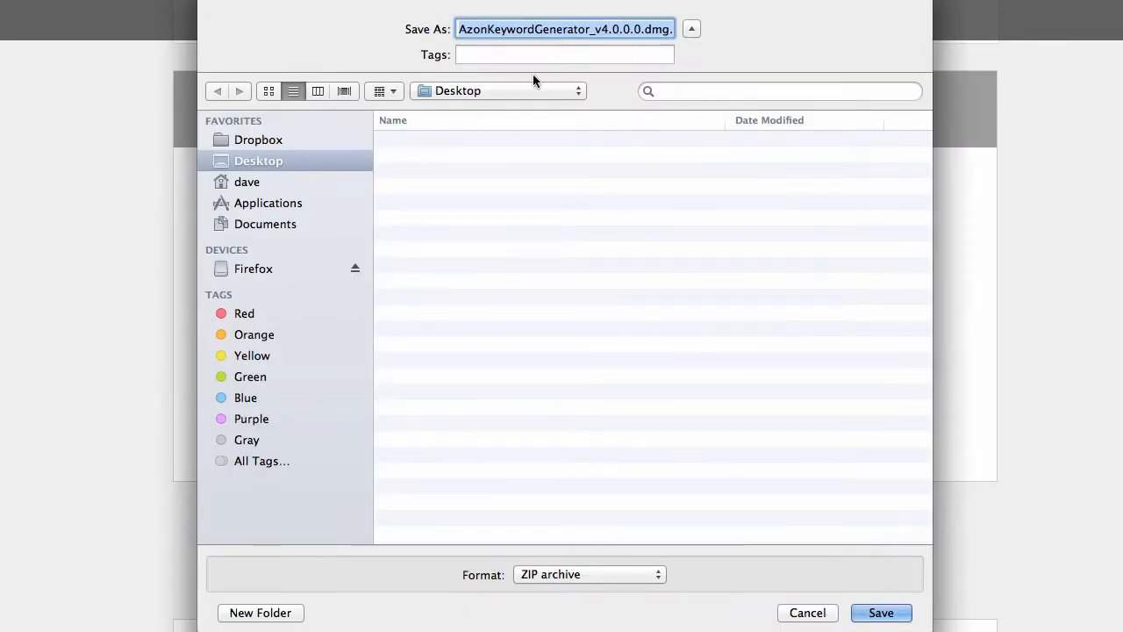
click(498, 92)
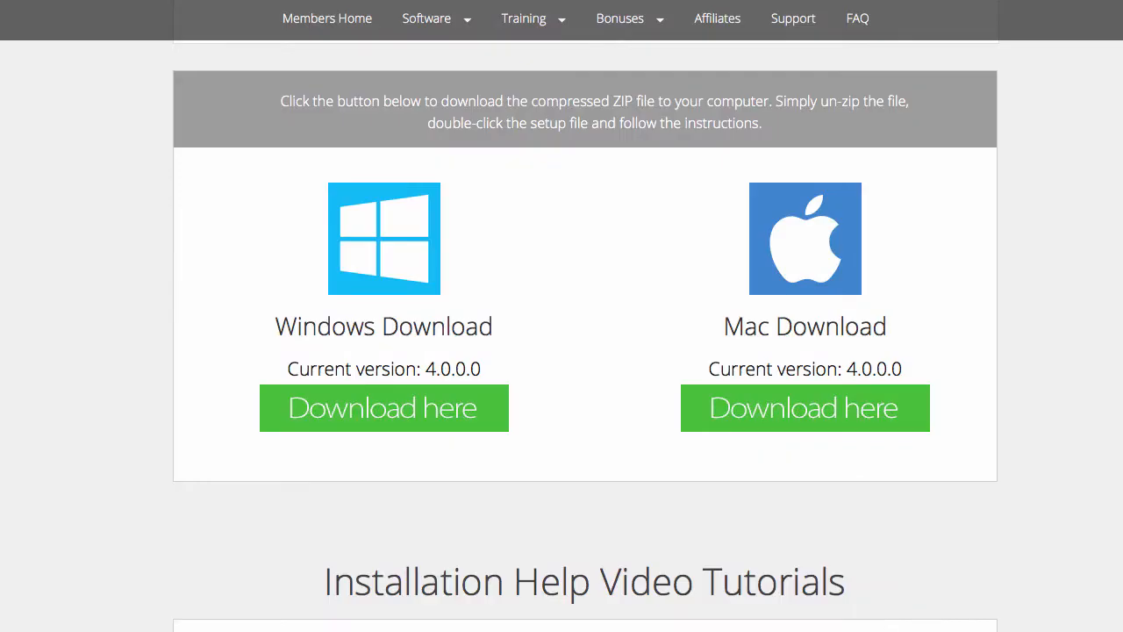
- Mount the AzonKeywordGenerator_v4.0.0.0.dmg disk image from the Desktop
click(803, 408)
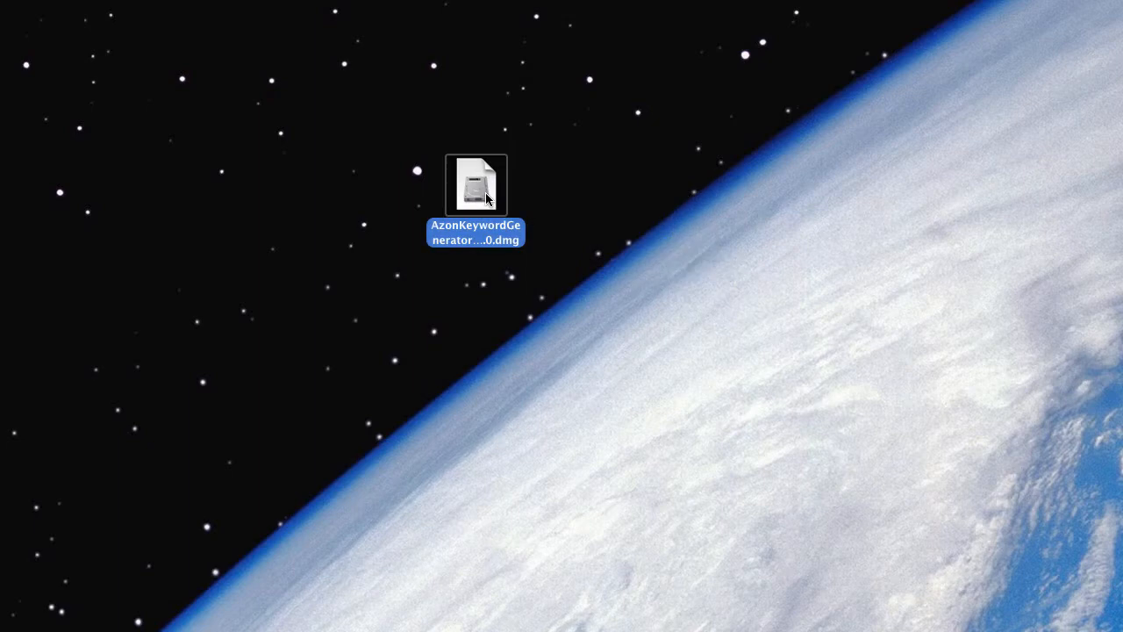
double_click(478, 184)
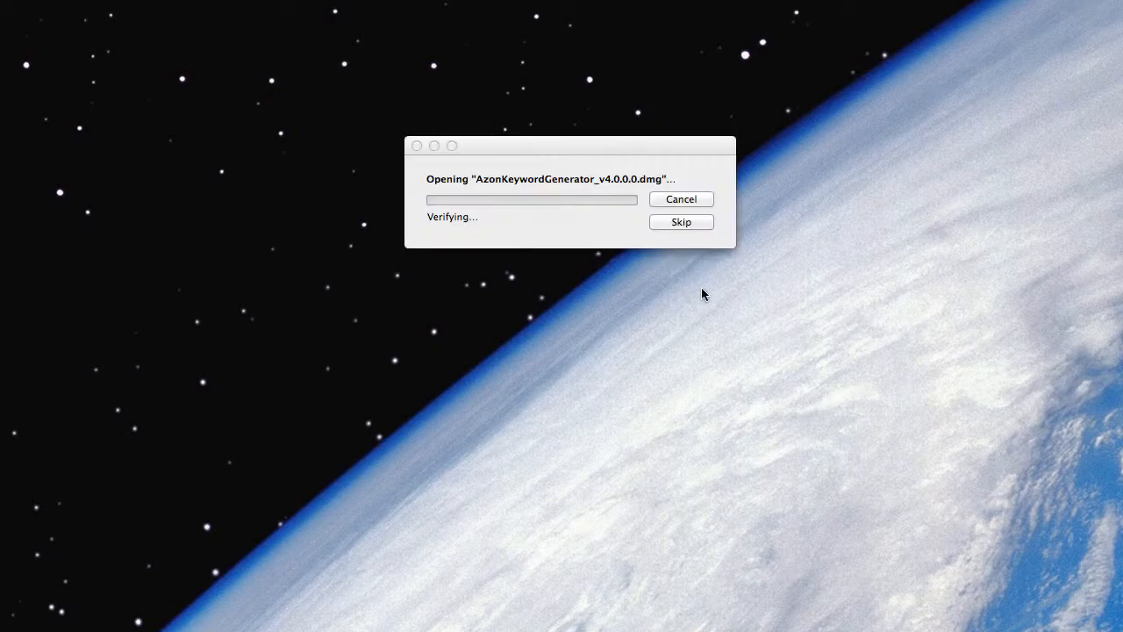
mouse_move(741, 312)
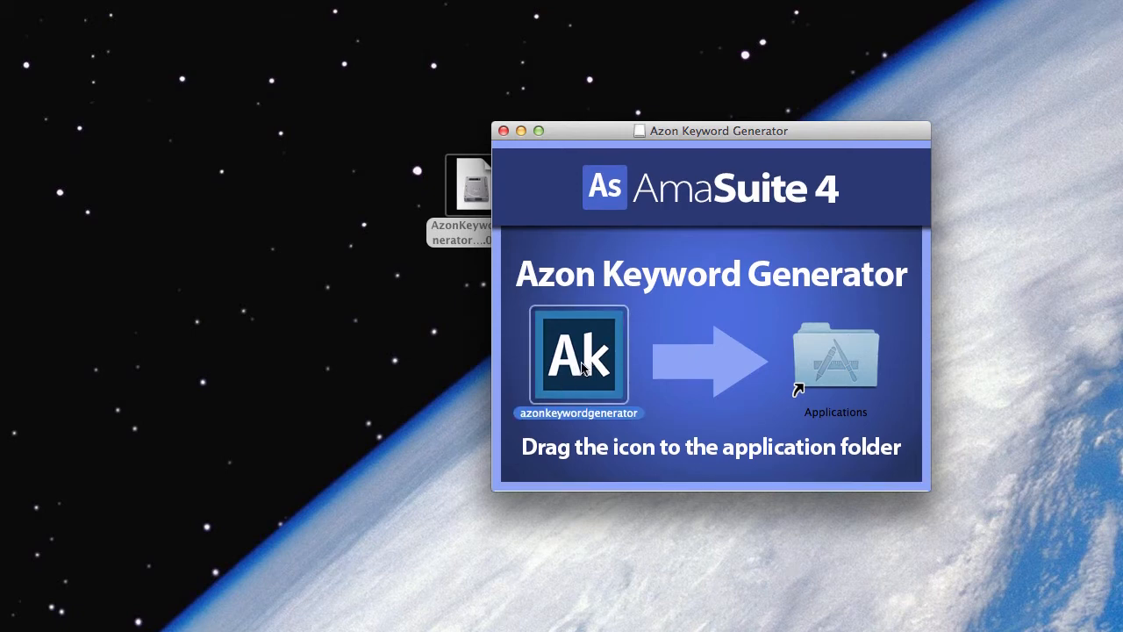
- Copy azonkeywordgenerator into Applications, close the installer and eject the mounted disk
drag(579, 354, 825, 355)
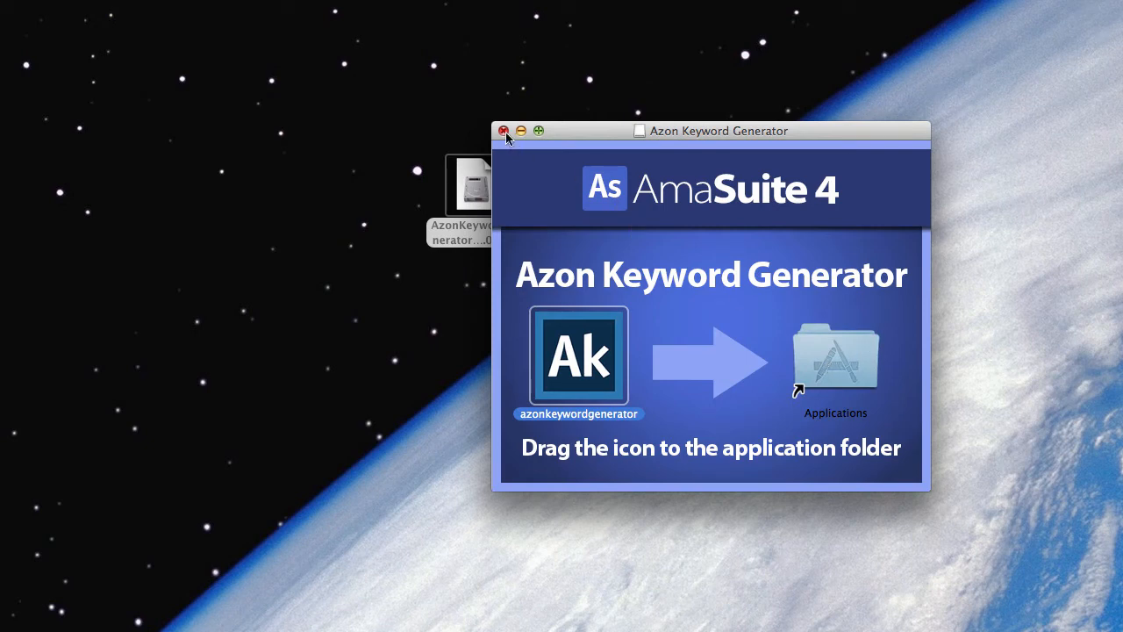
click(506, 130)
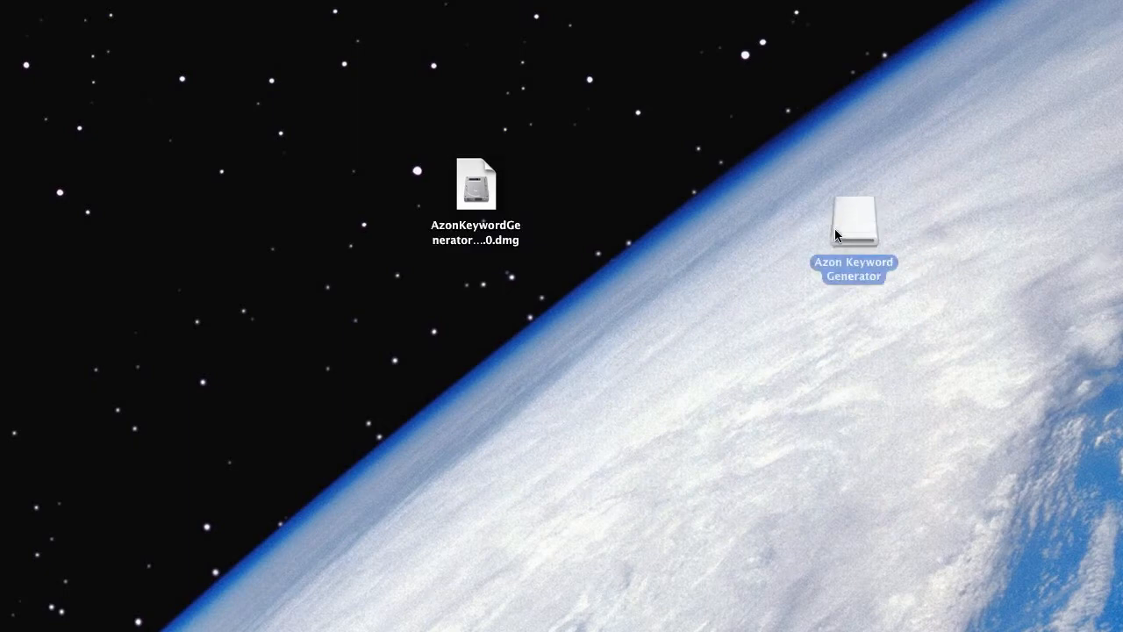
drag(853, 220, 748, 215)
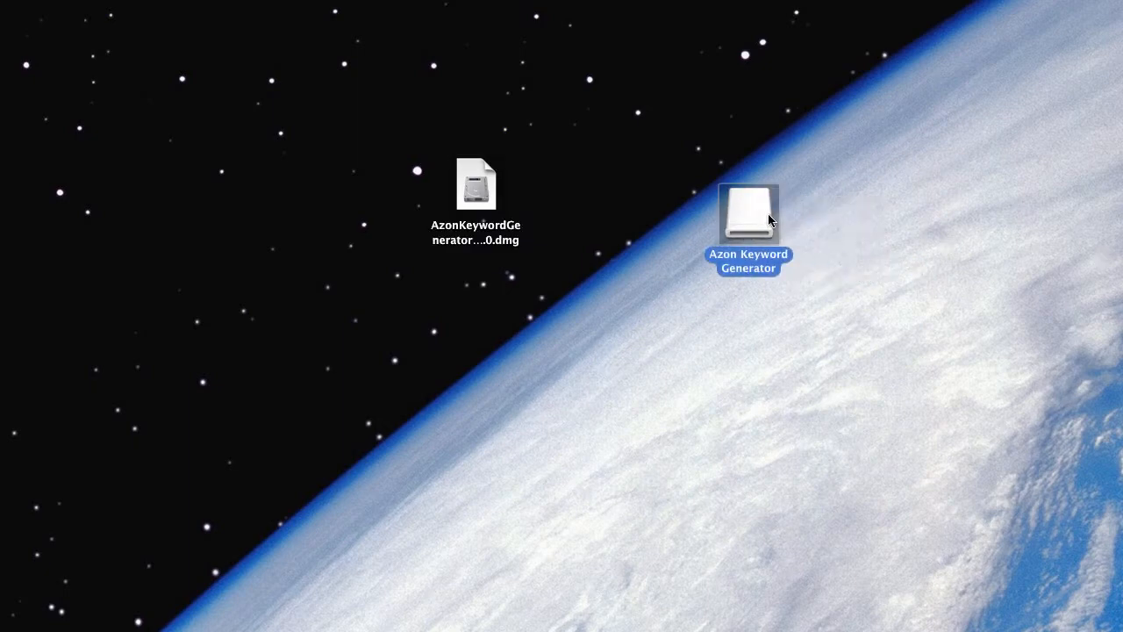
mouse_move(137, 206)
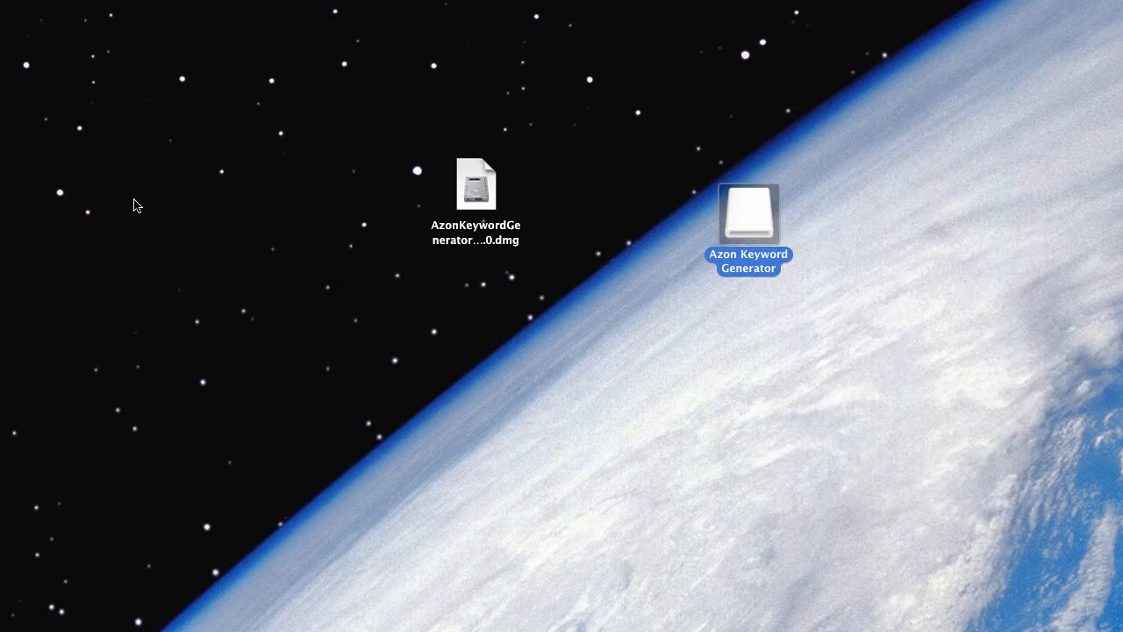
drag(476, 184, 771, 221)
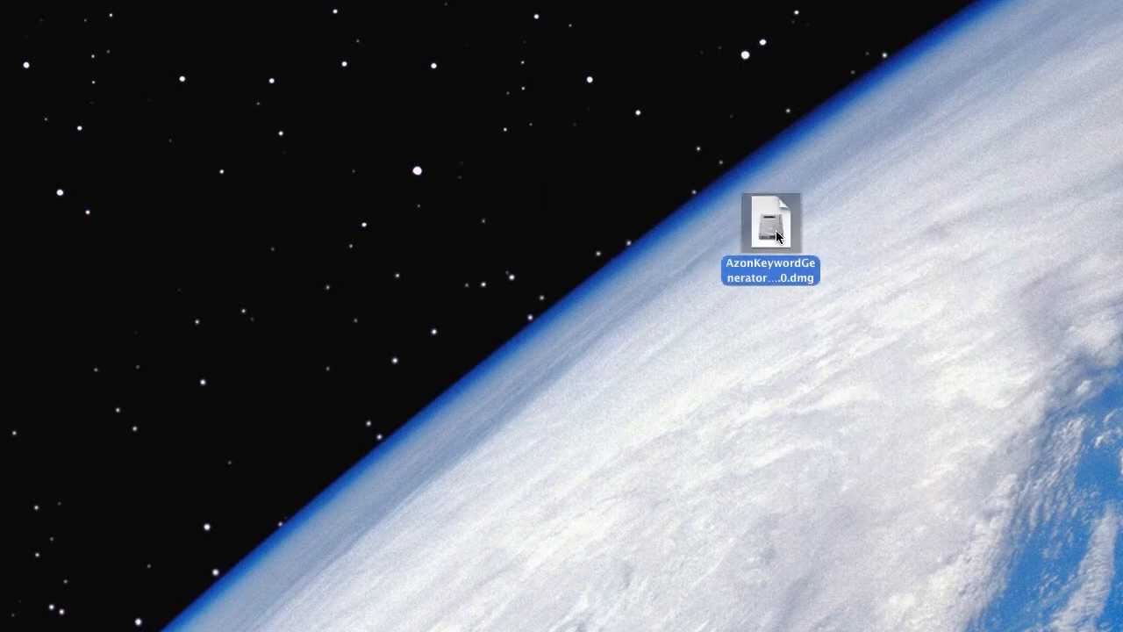
right_click(771, 221)
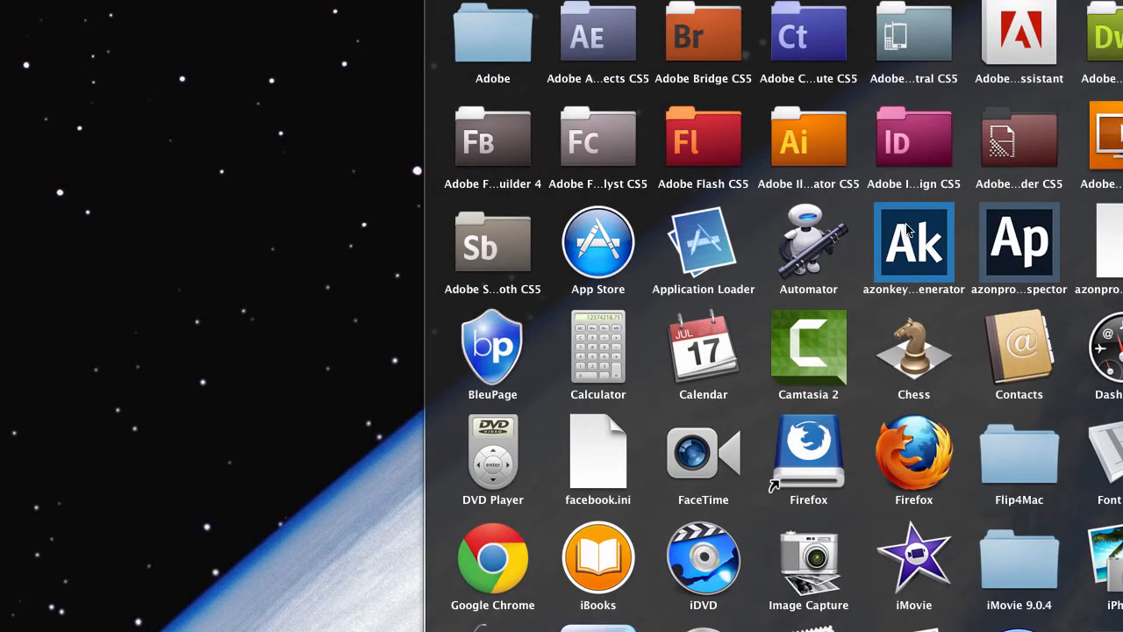
mouse_move(913, 244)
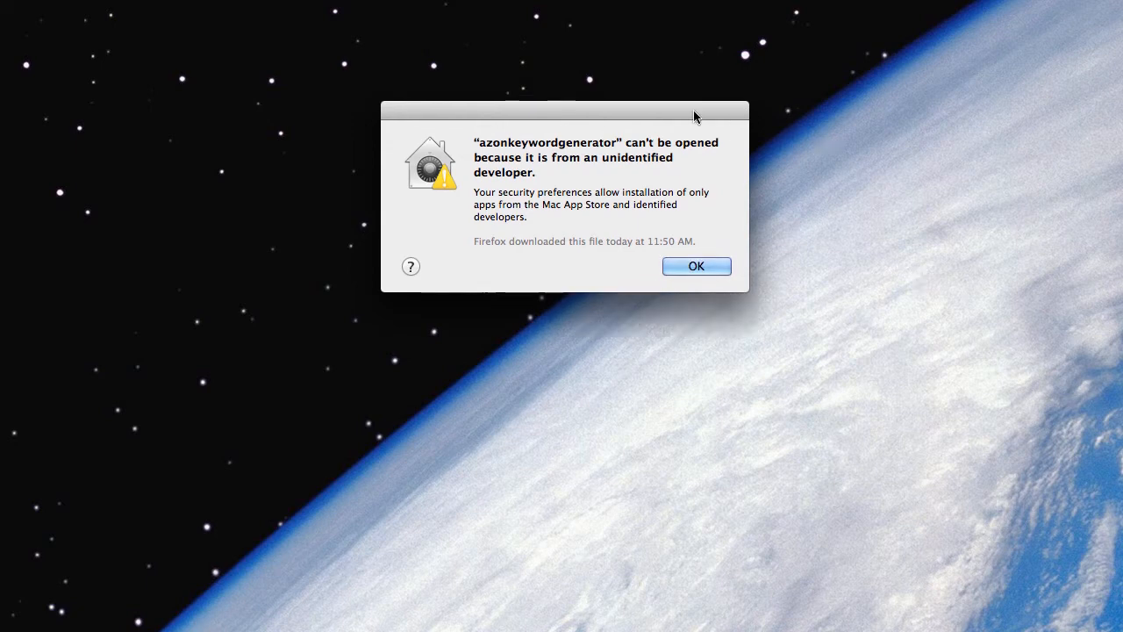
mouse_move(998, 238)
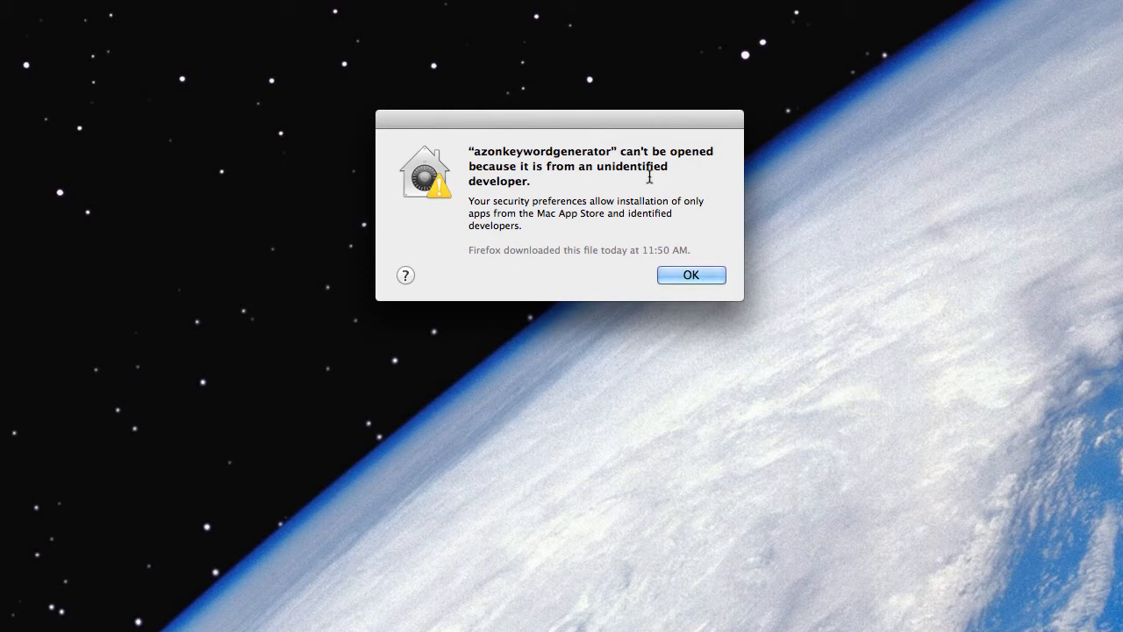
mouse_move(681, 119)
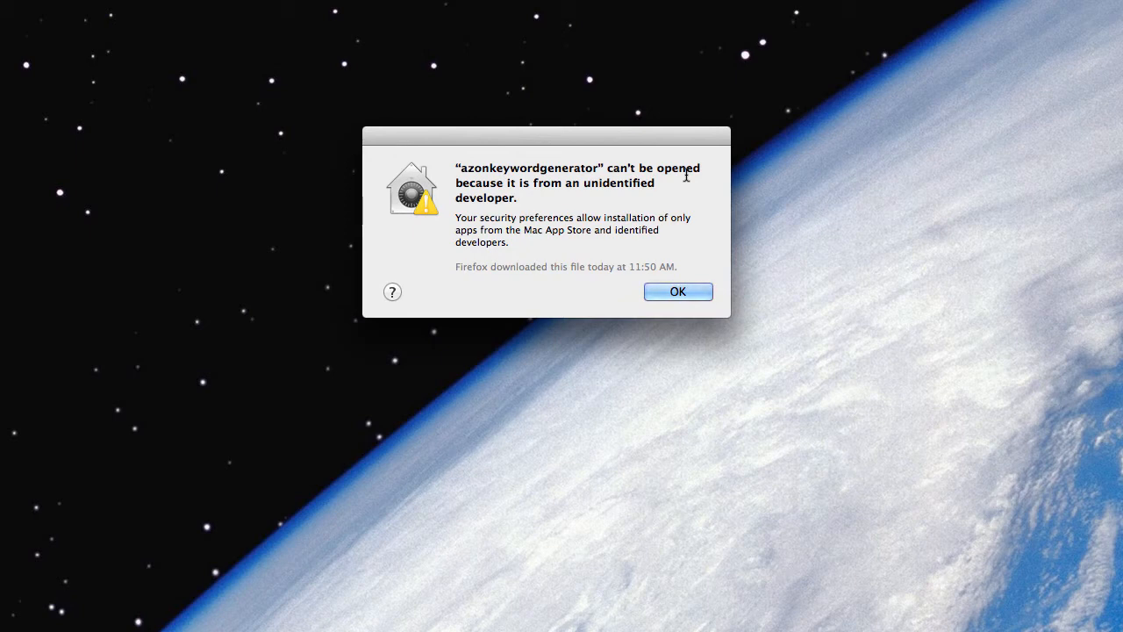
mouse_move(681, 144)
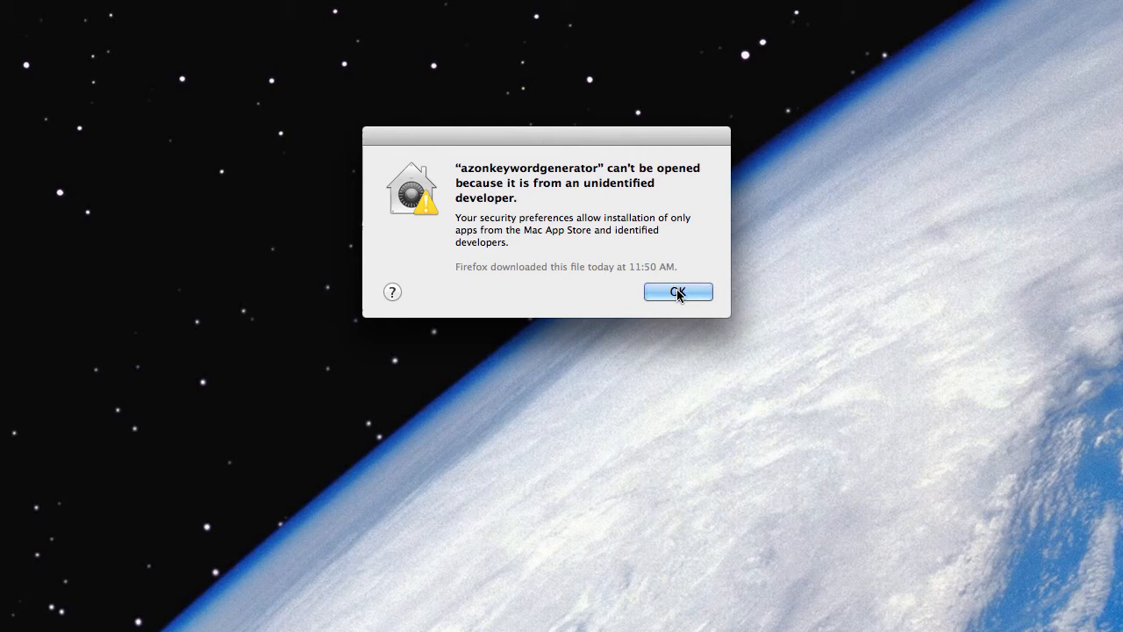
- Dismiss the unidentified developer warning and reach Security & Privacy in System Preferences
click(678, 292)
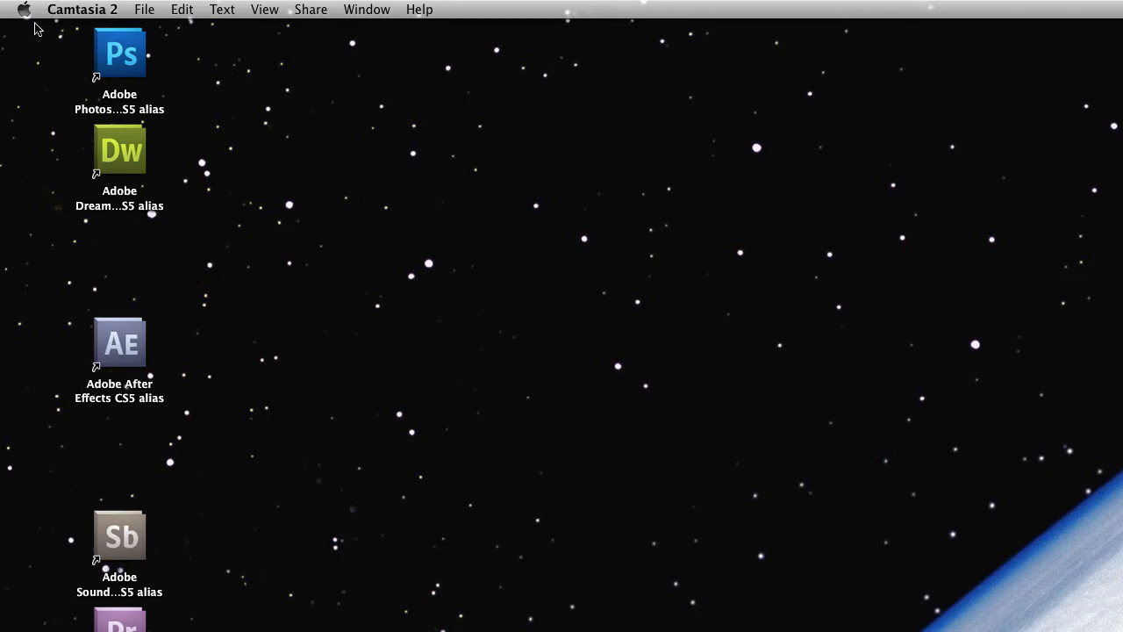
click(25, 10)
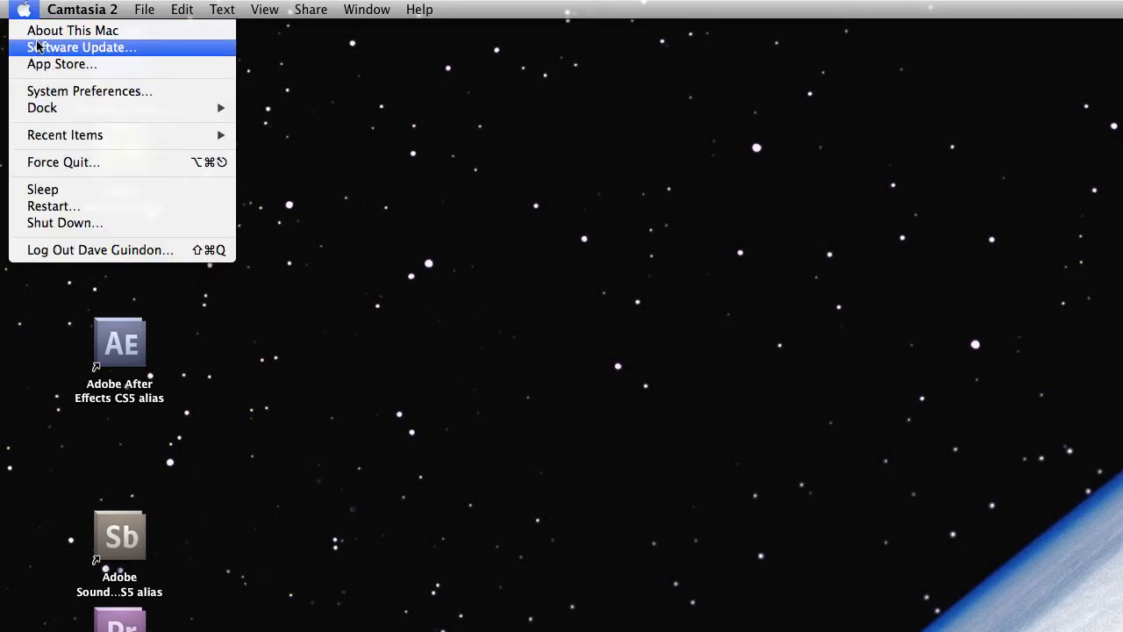
mouse_move(88, 91)
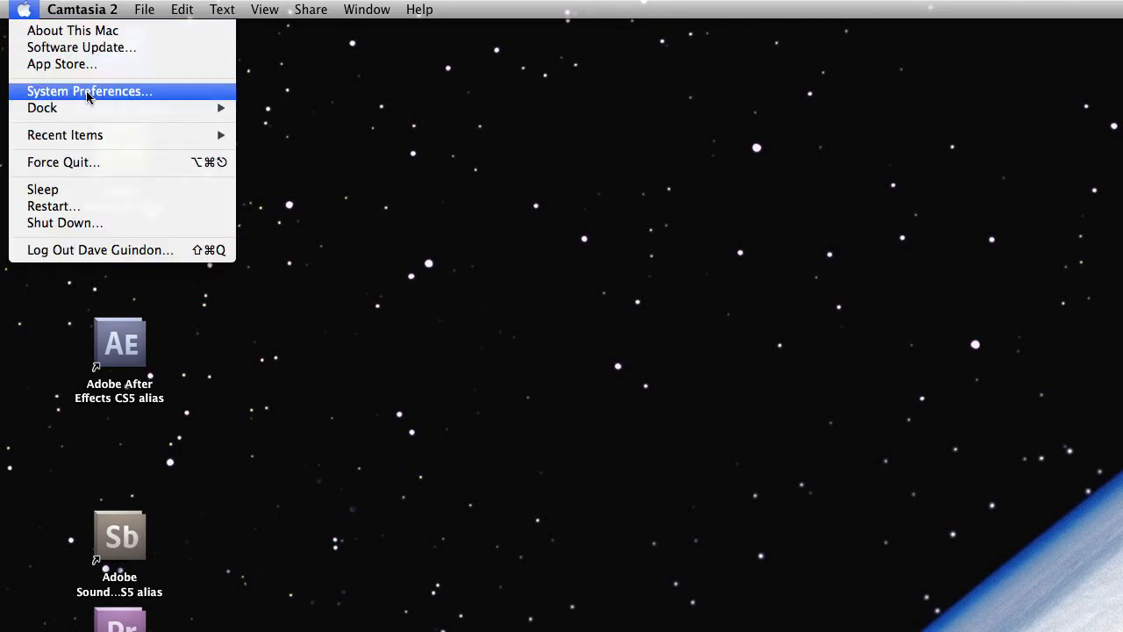
click(88, 92)
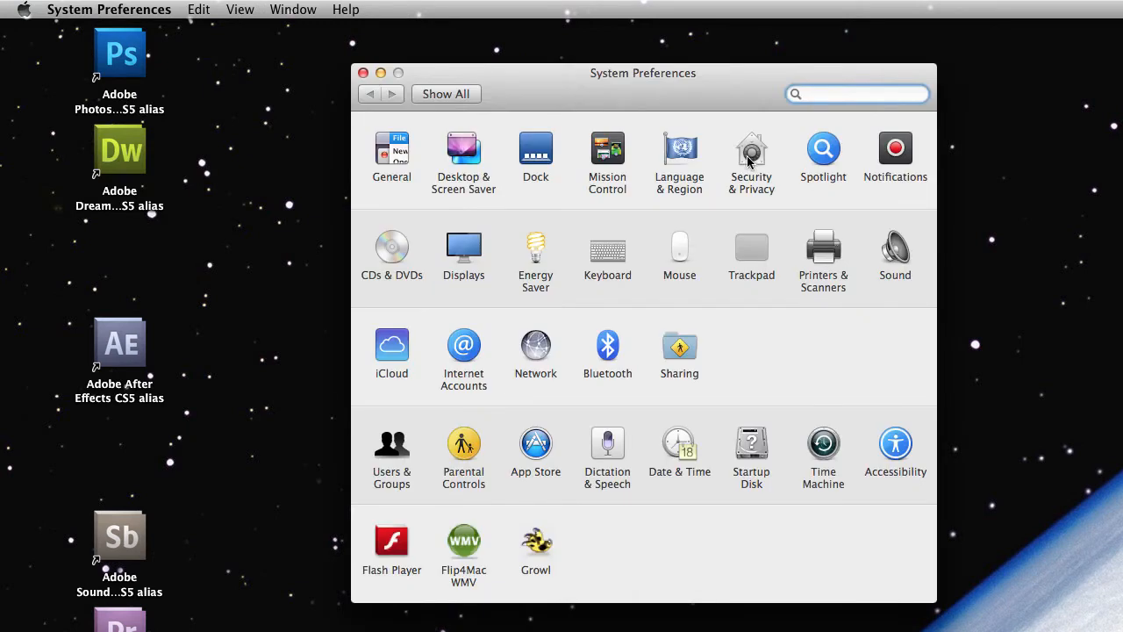
mouse_move(751, 164)
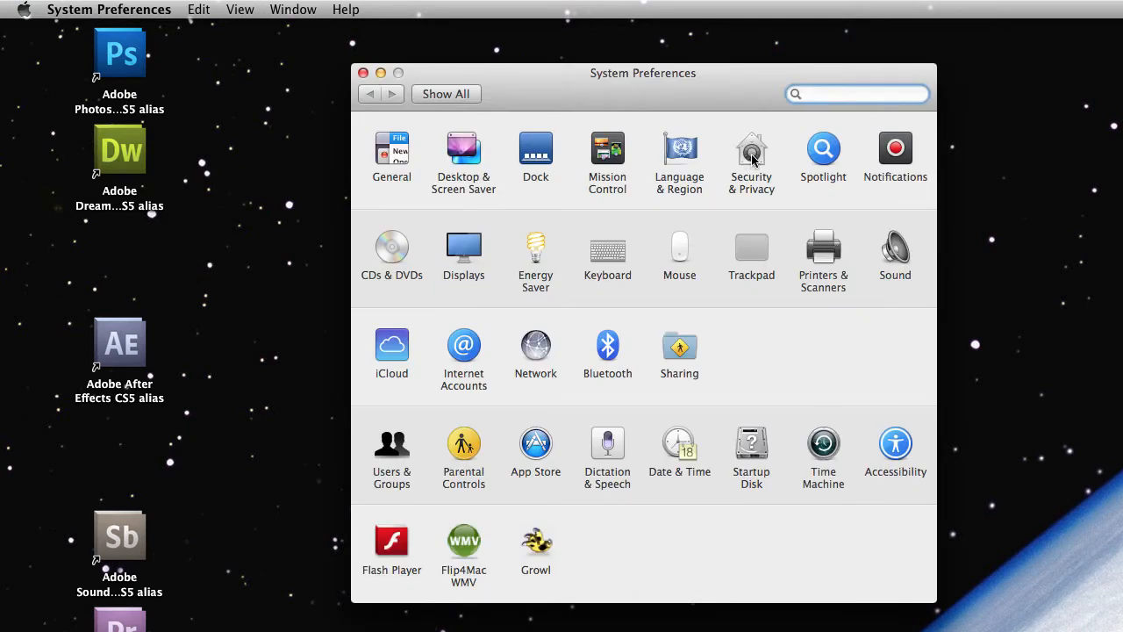
click(751, 150)
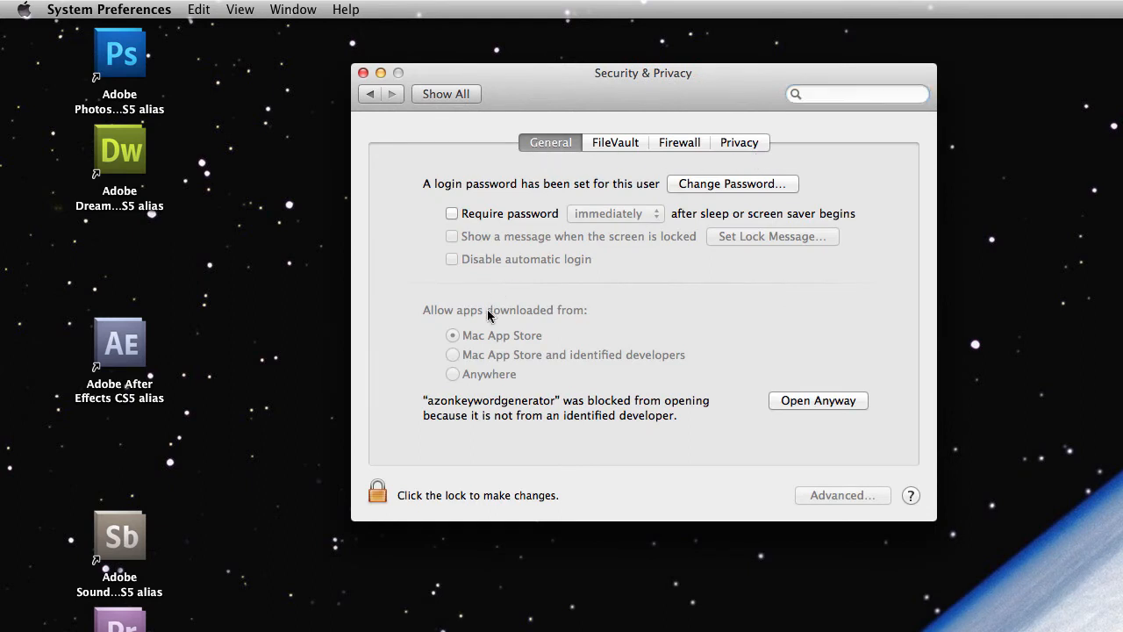
mouse_move(460, 352)
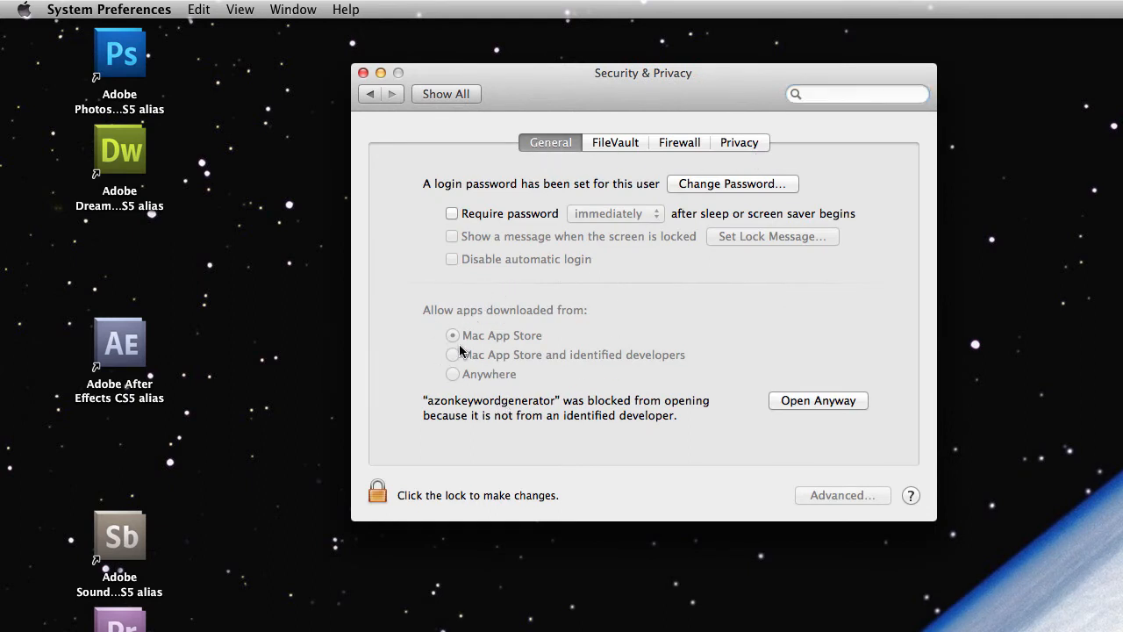
mouse_move(465, 355)
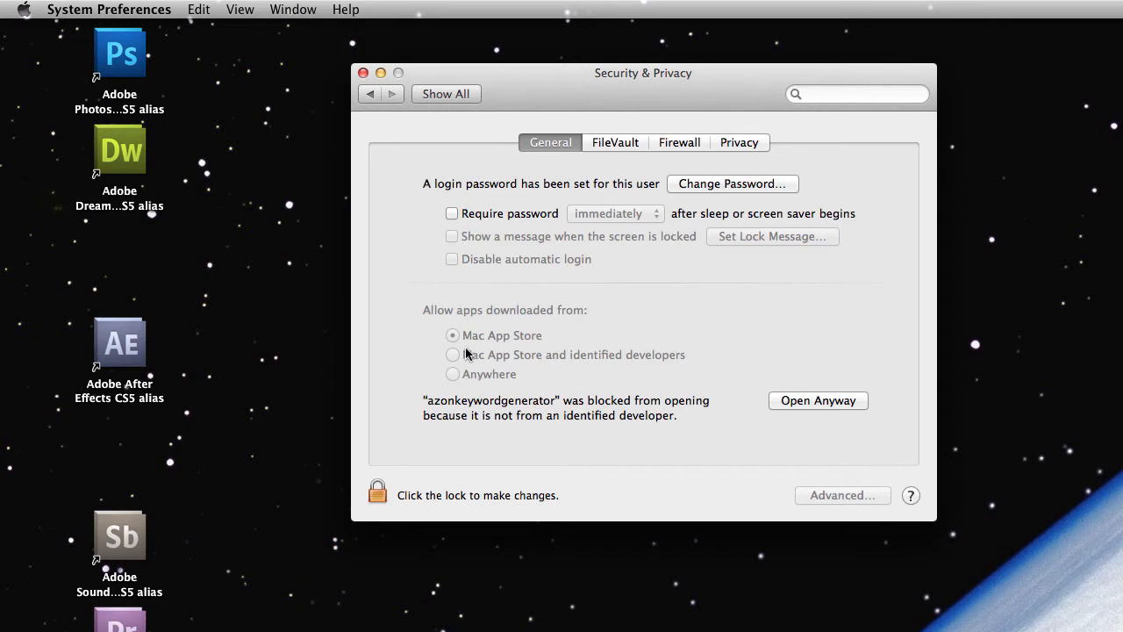
mouse_move(463, 385)
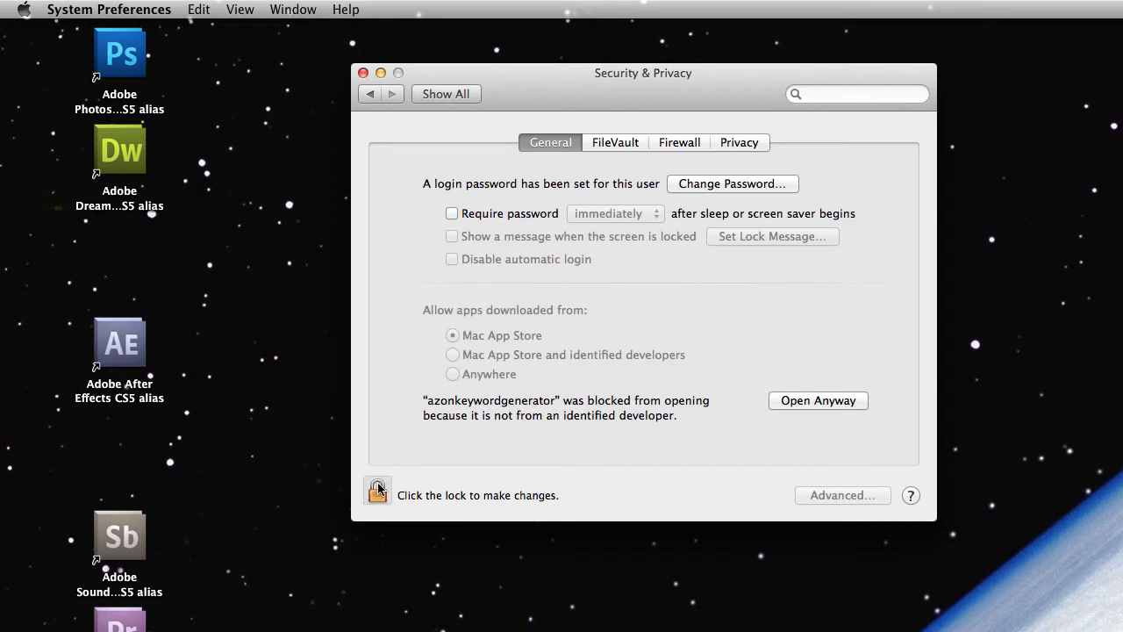
- Unlock with the password, allow apps downloaded from Anywhere, and relock the settings
click(377, 490)
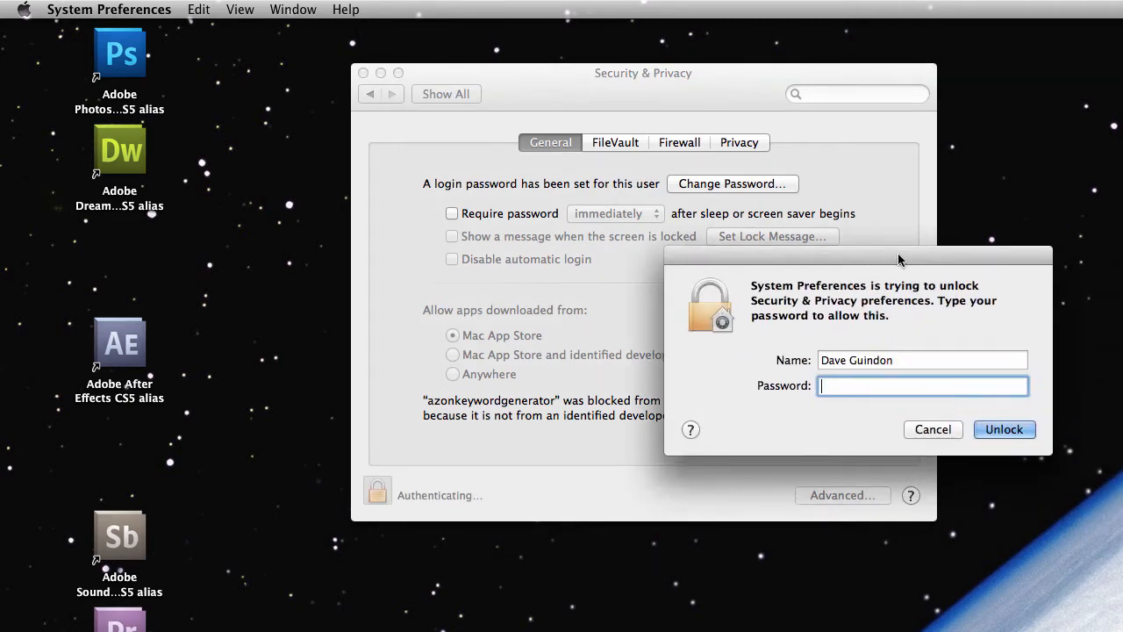
text(password)
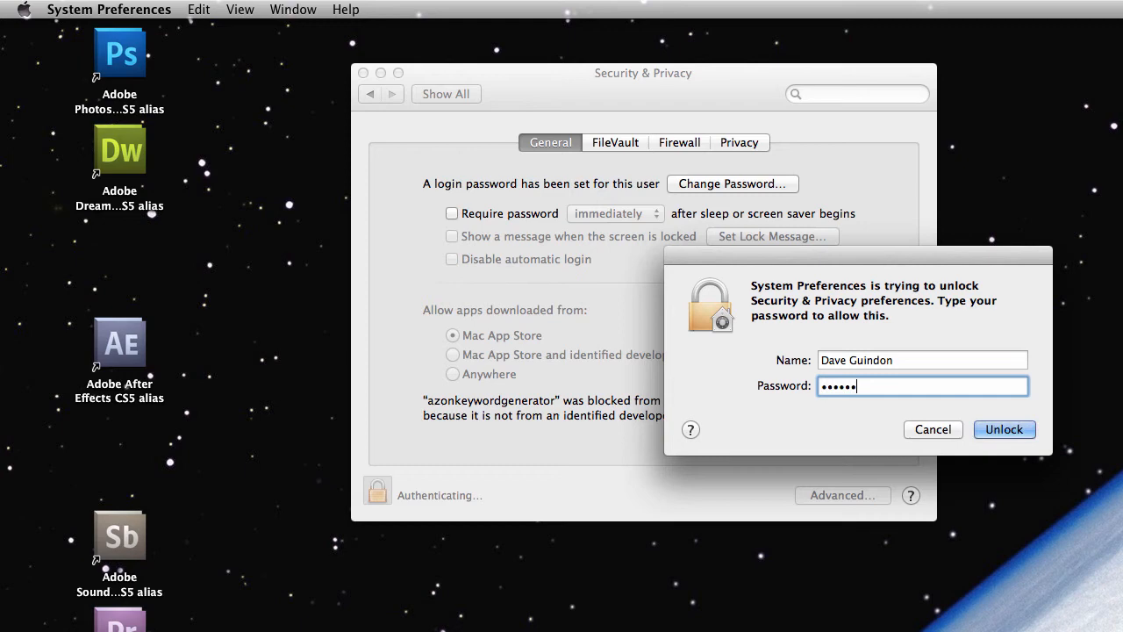
click(1004, 428)
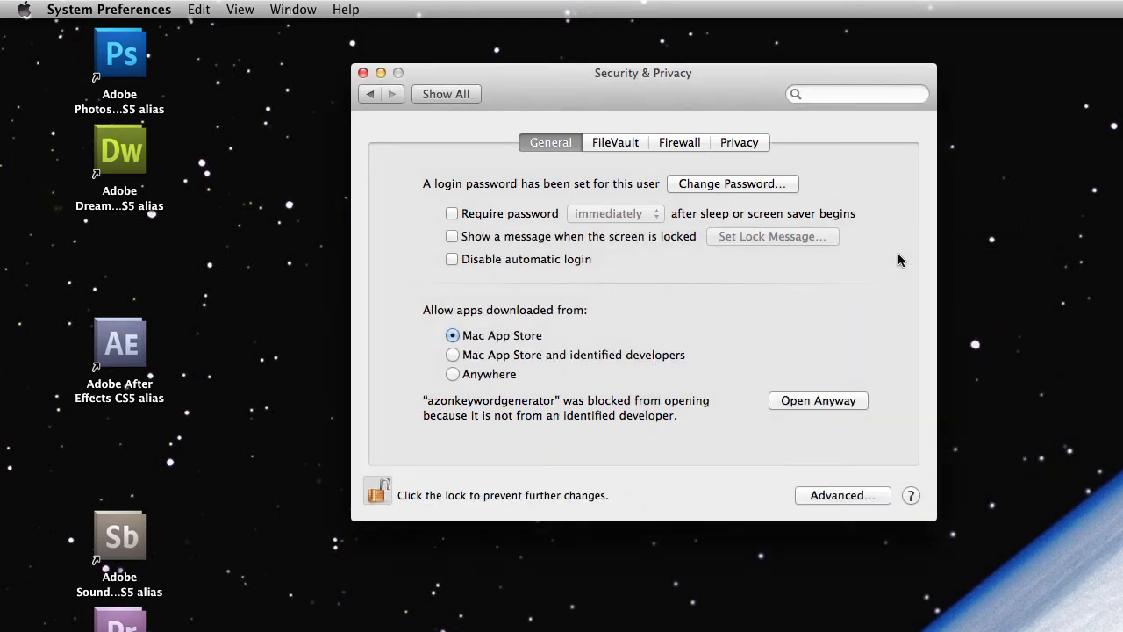
click(453, 374)
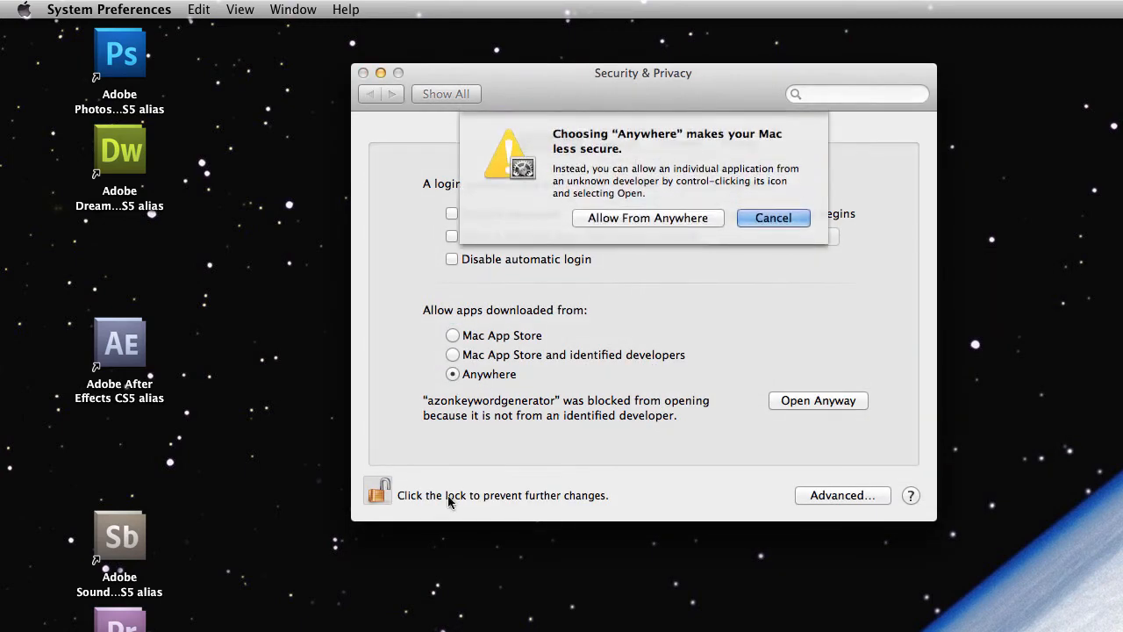
mouse_move(660, 228)
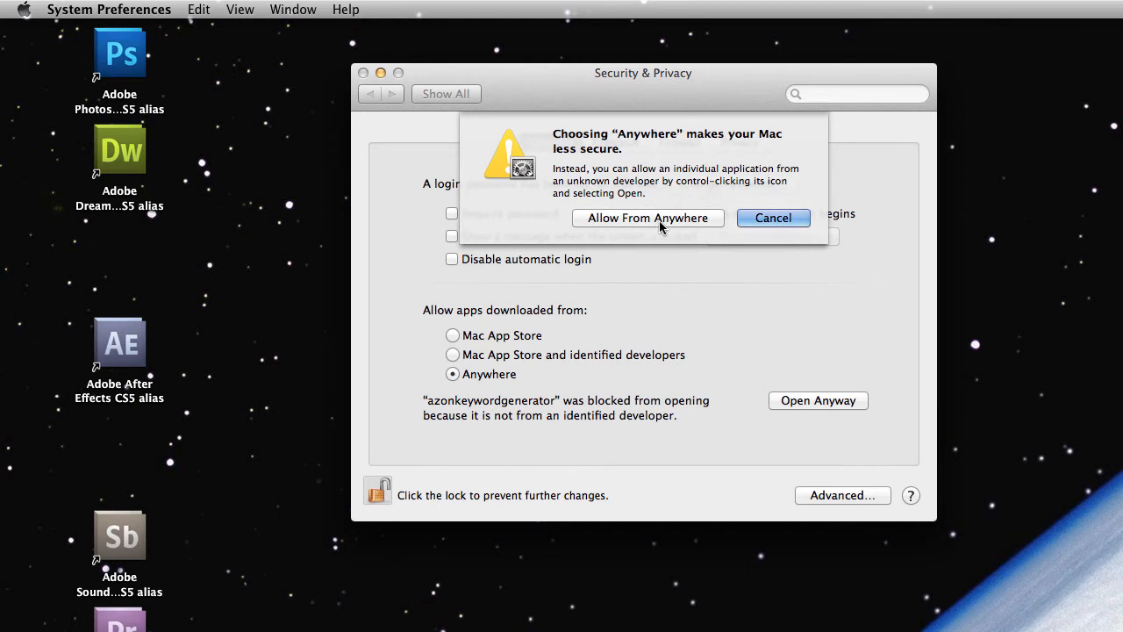
click(645, 218)
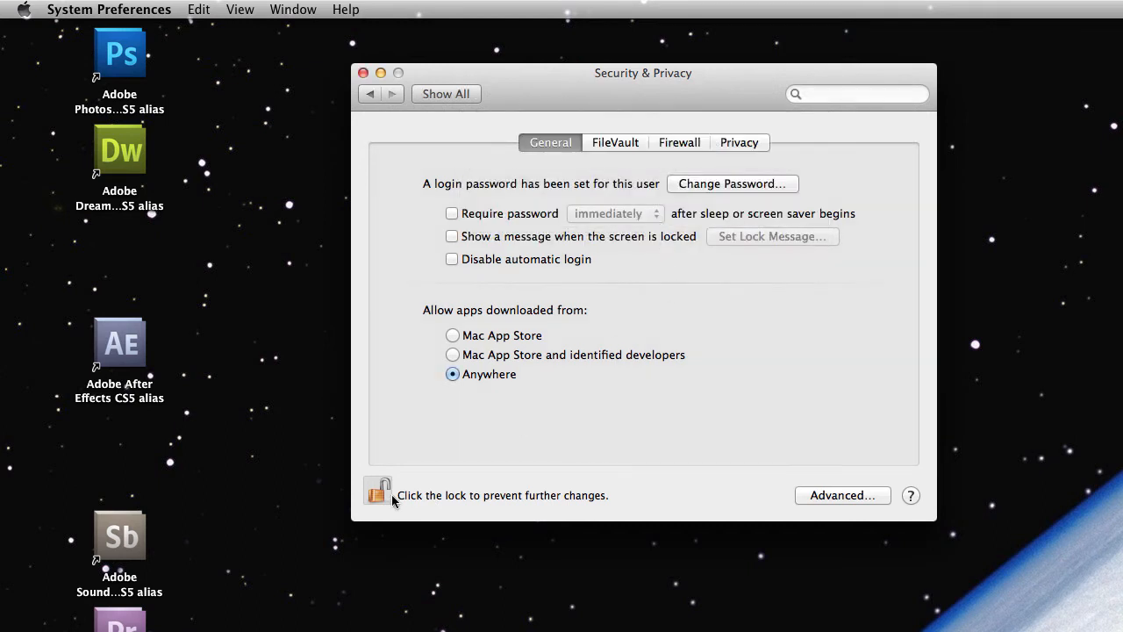
click(377, 492)
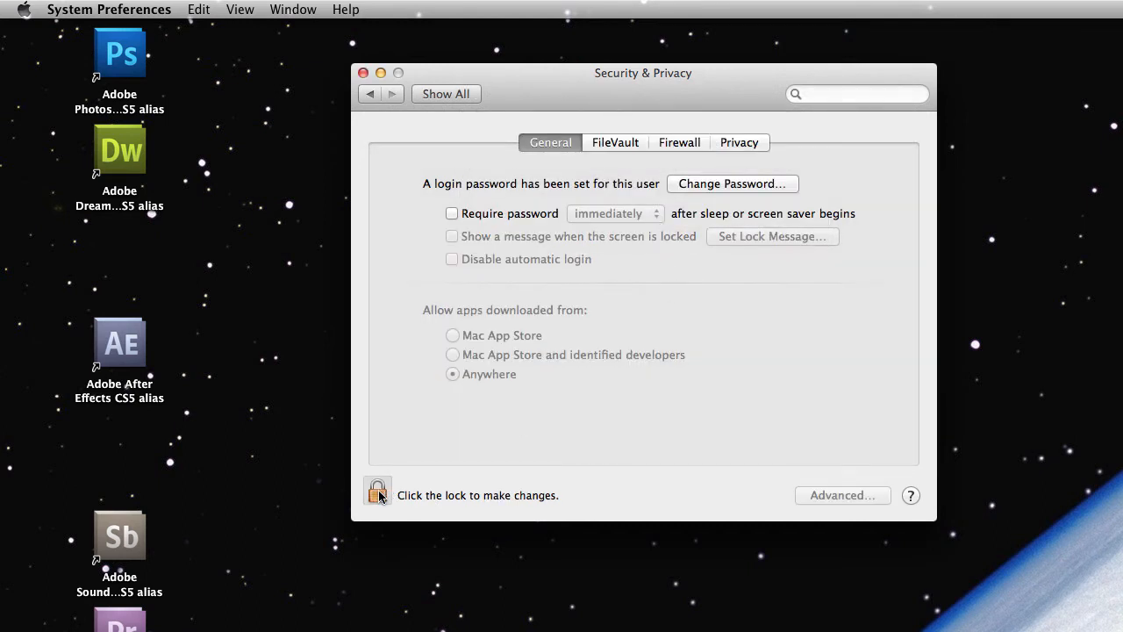
- Quit System Preferences
click(109, 11)
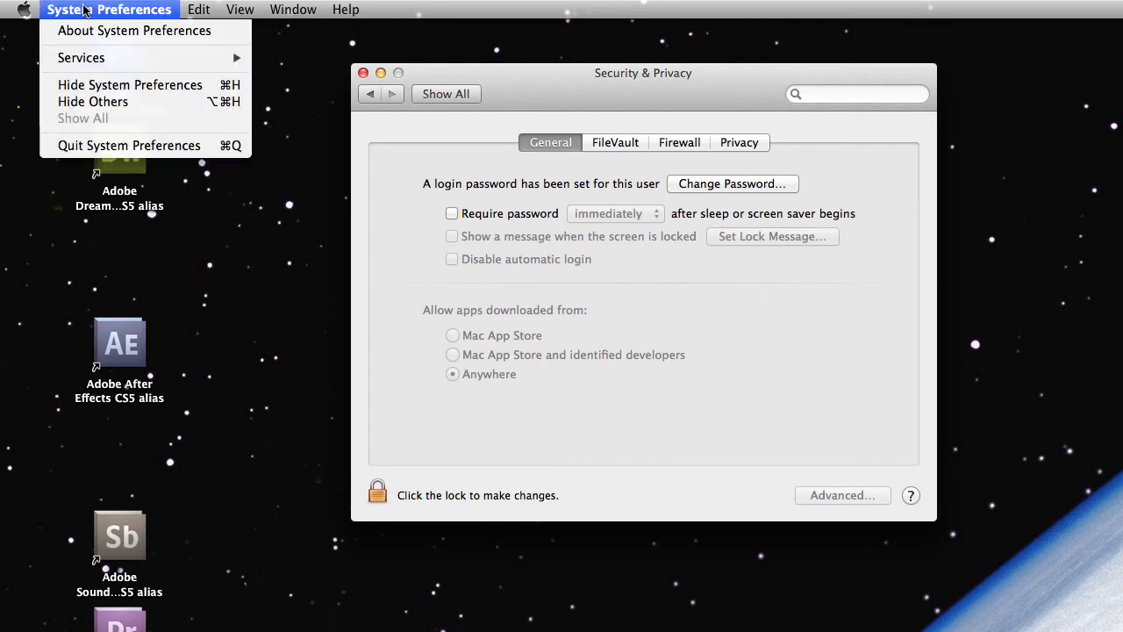
mouse_move(128, 145)
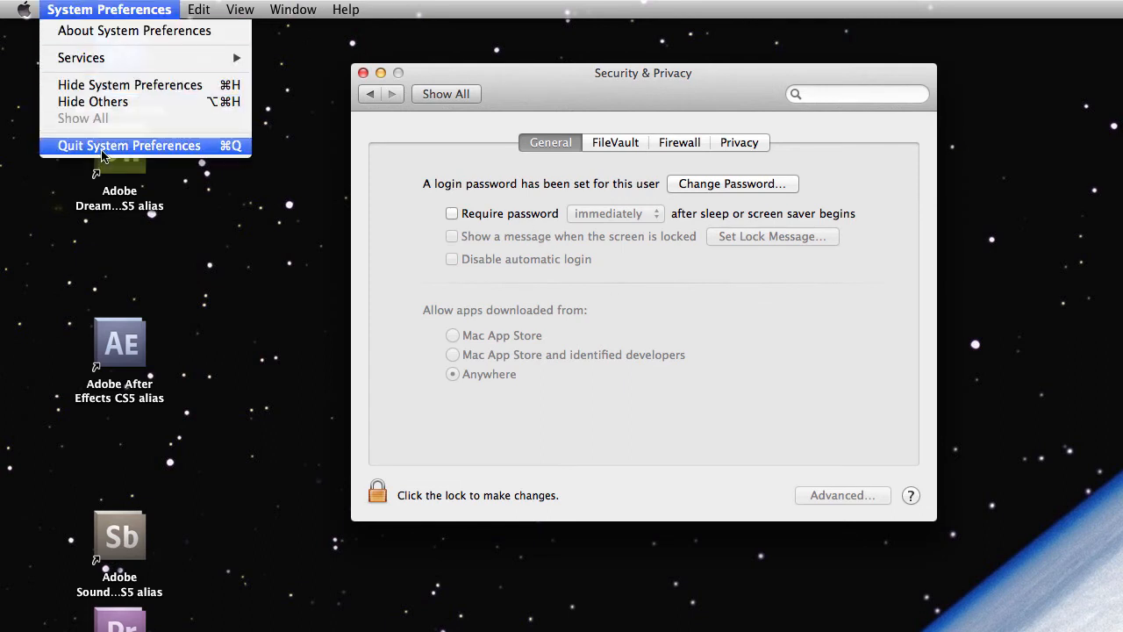
click(129, 145)
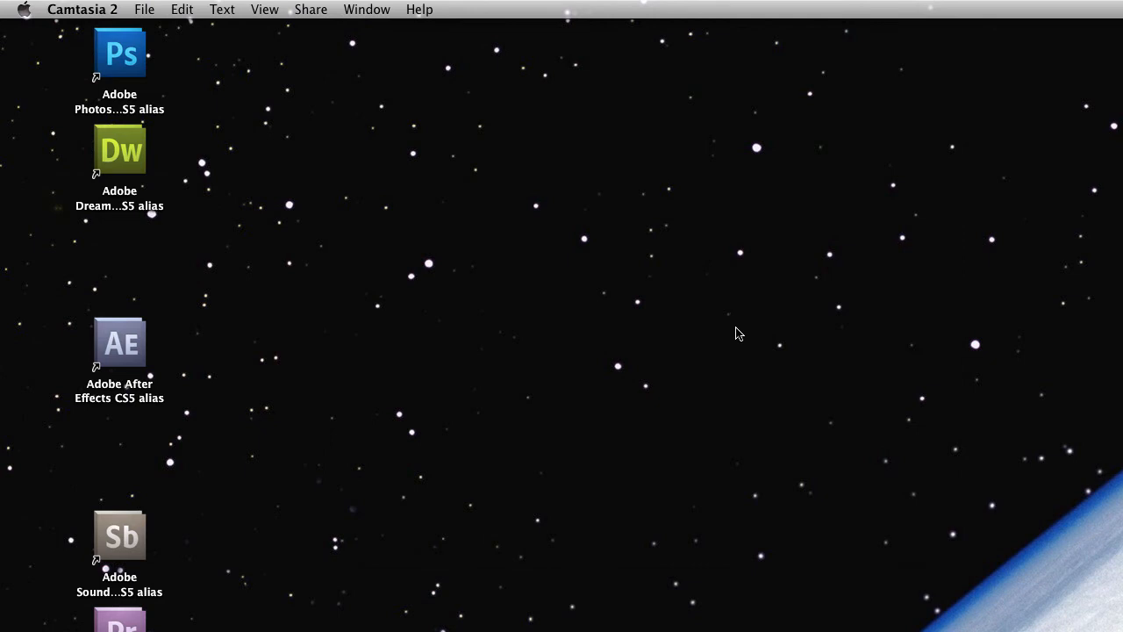
mouse_move(1018, 270)
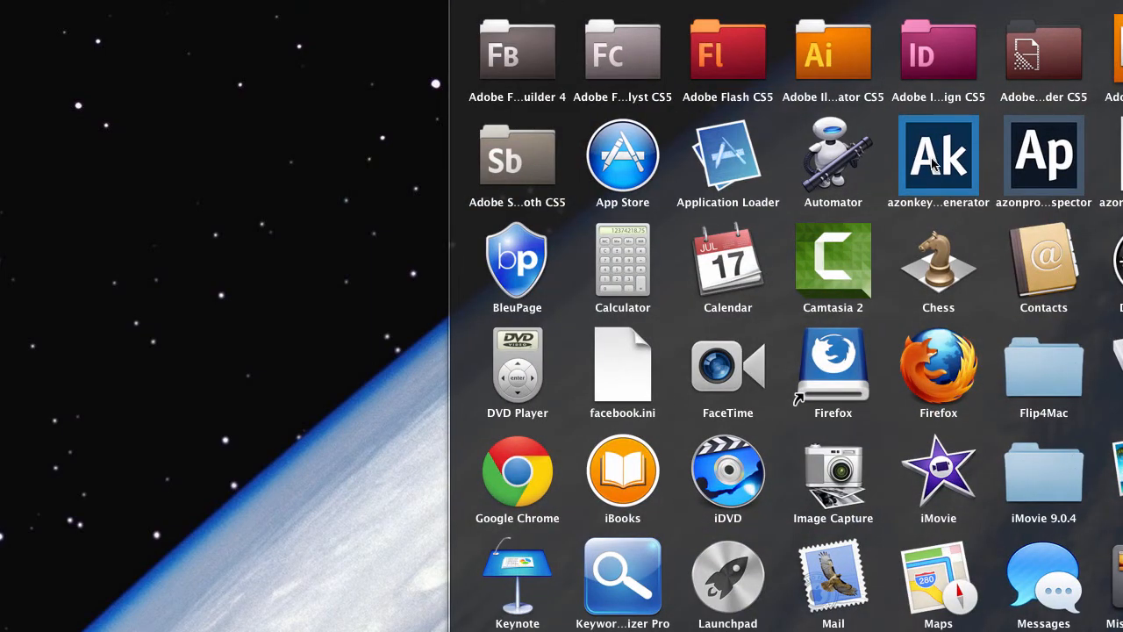
- Launch azonkeywordgenerator from Launchpad and confirm opening the downloaded app
double_click(938, 158)
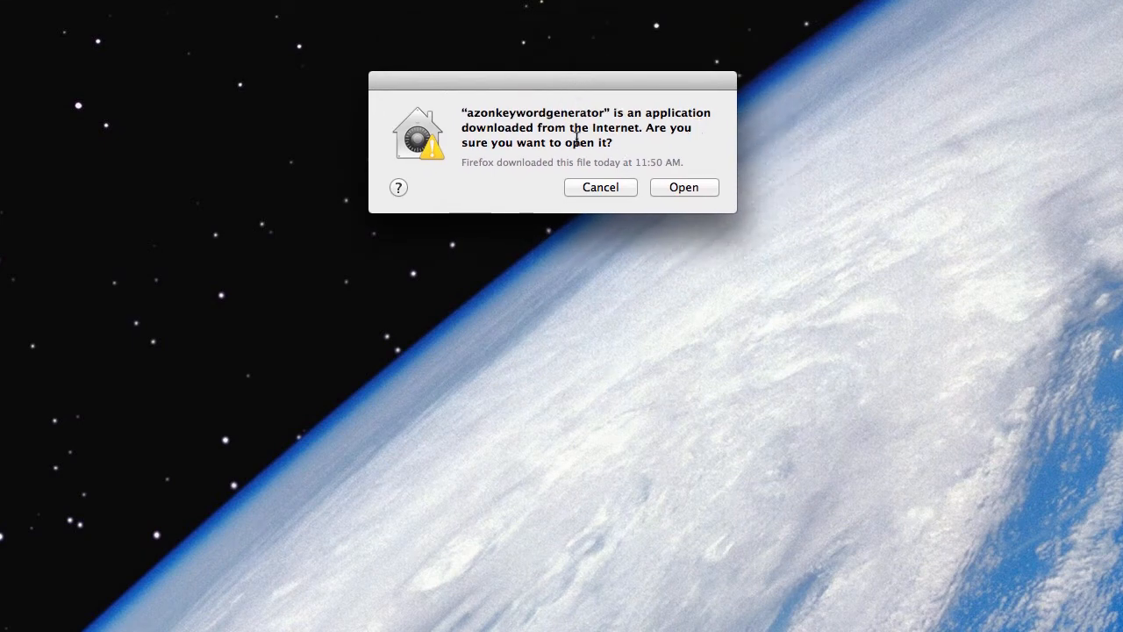
click(684, 186)
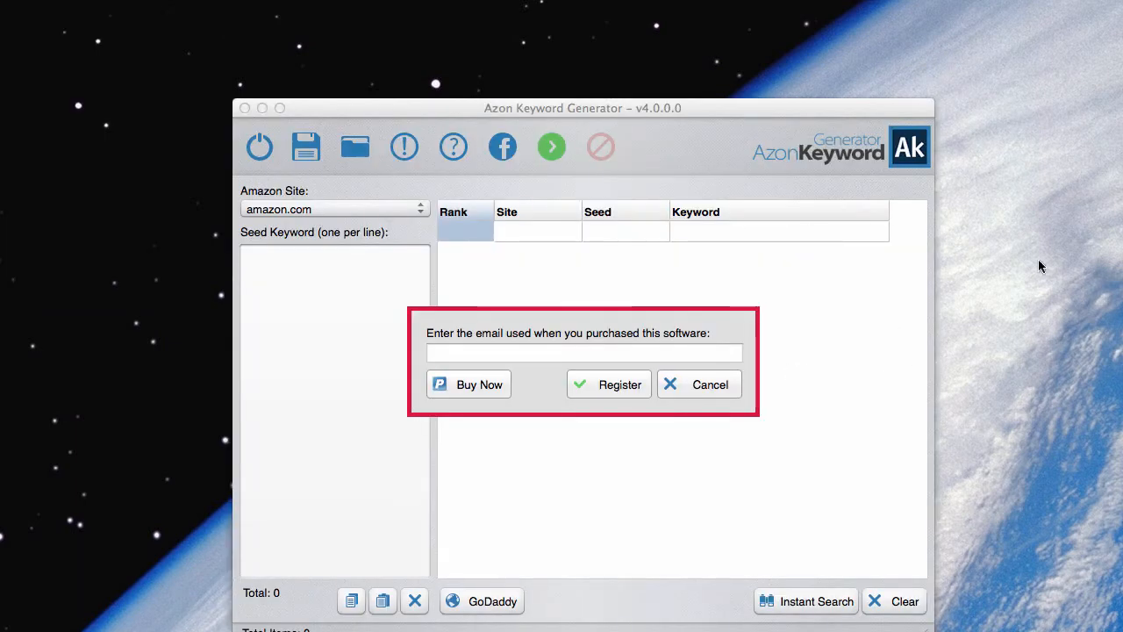
mouse_move(518, 326)
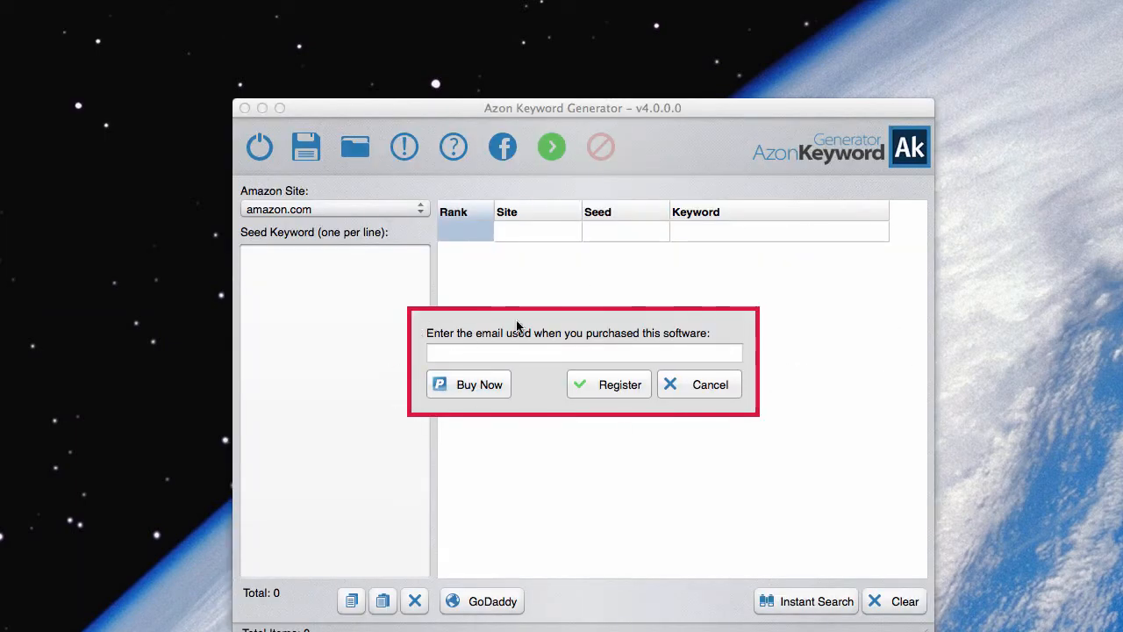
click(582, 351)
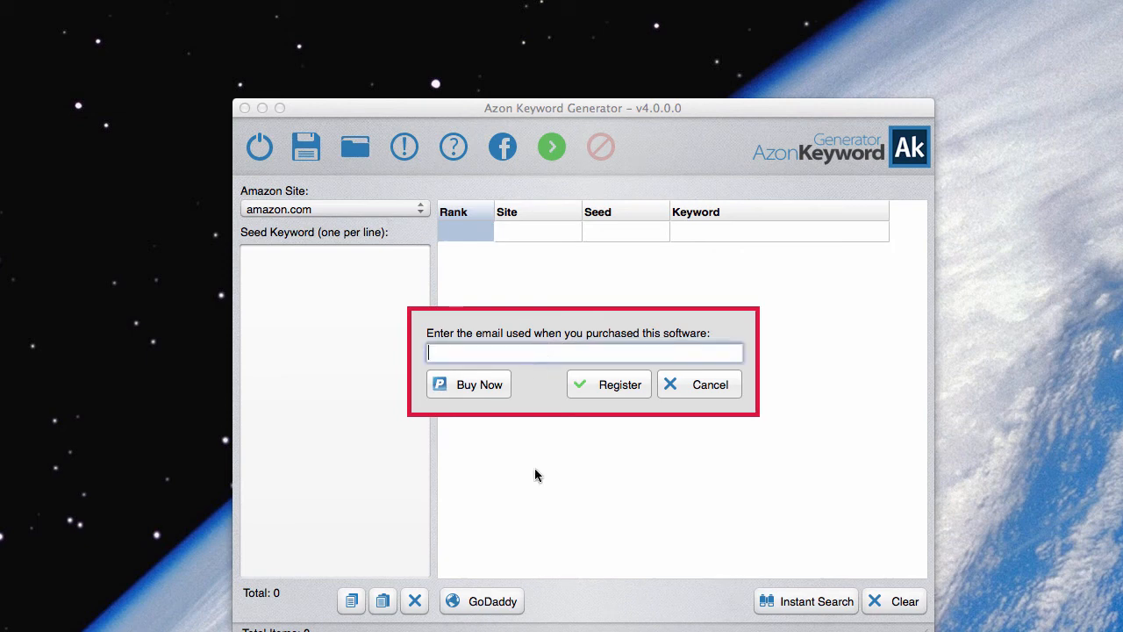
mouse_move(548, 495)
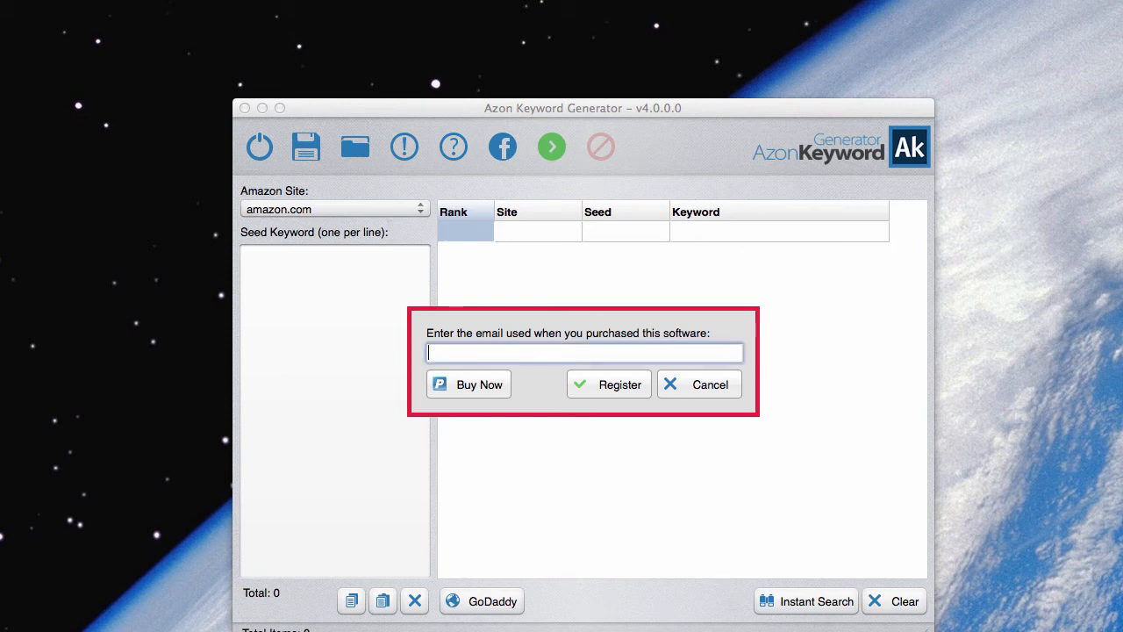
click(467, 385)
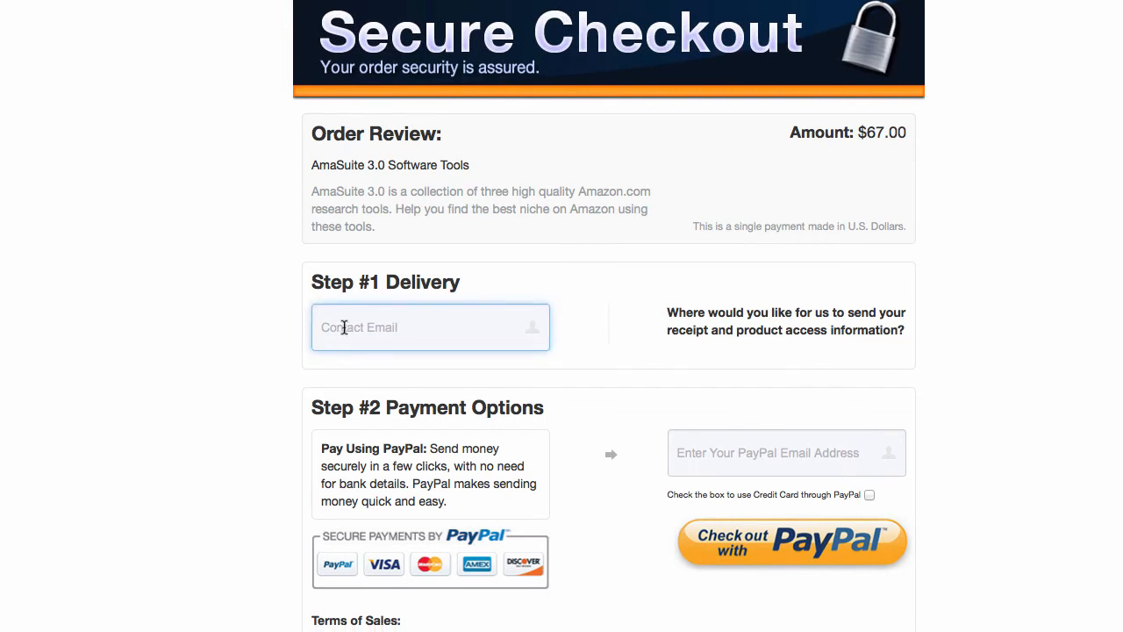
click(787, 453)
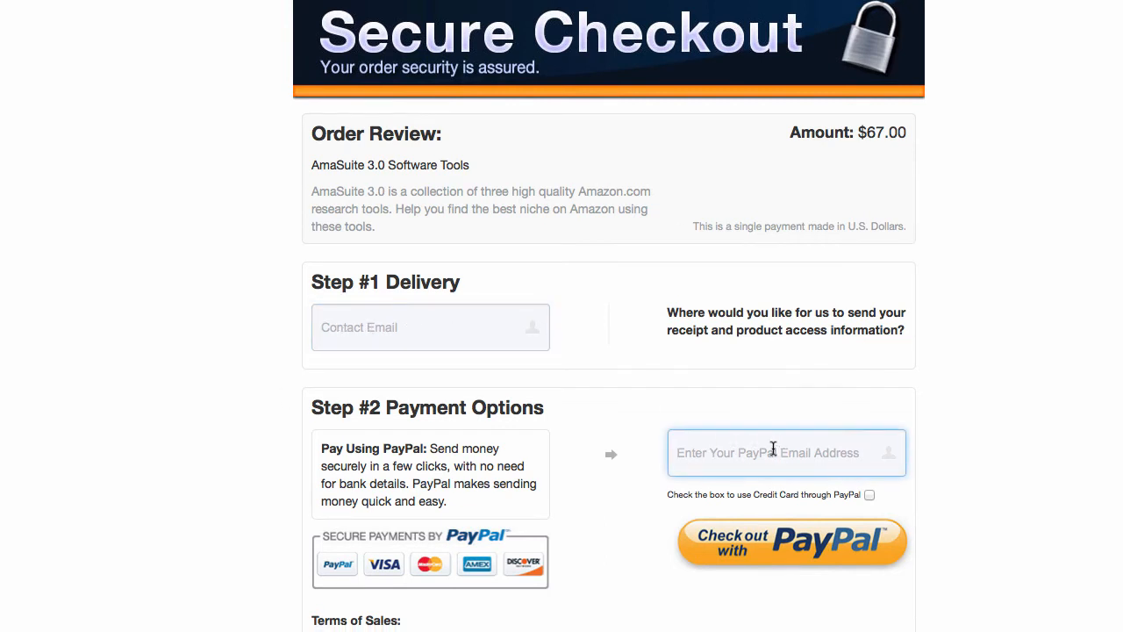
click(430, 327)
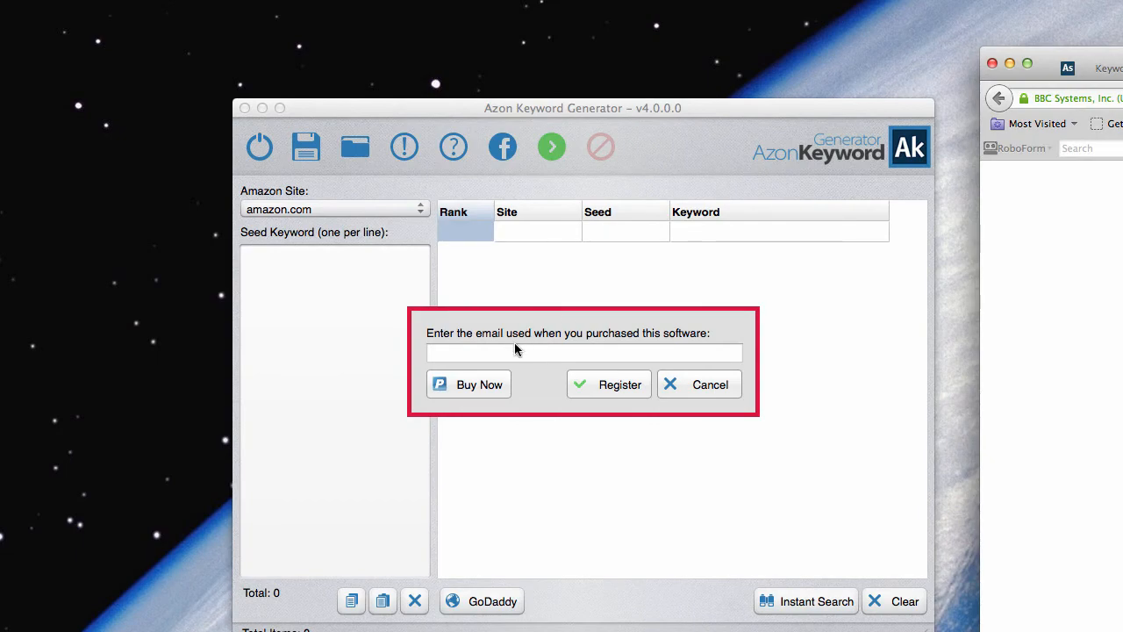
click(469, 385)
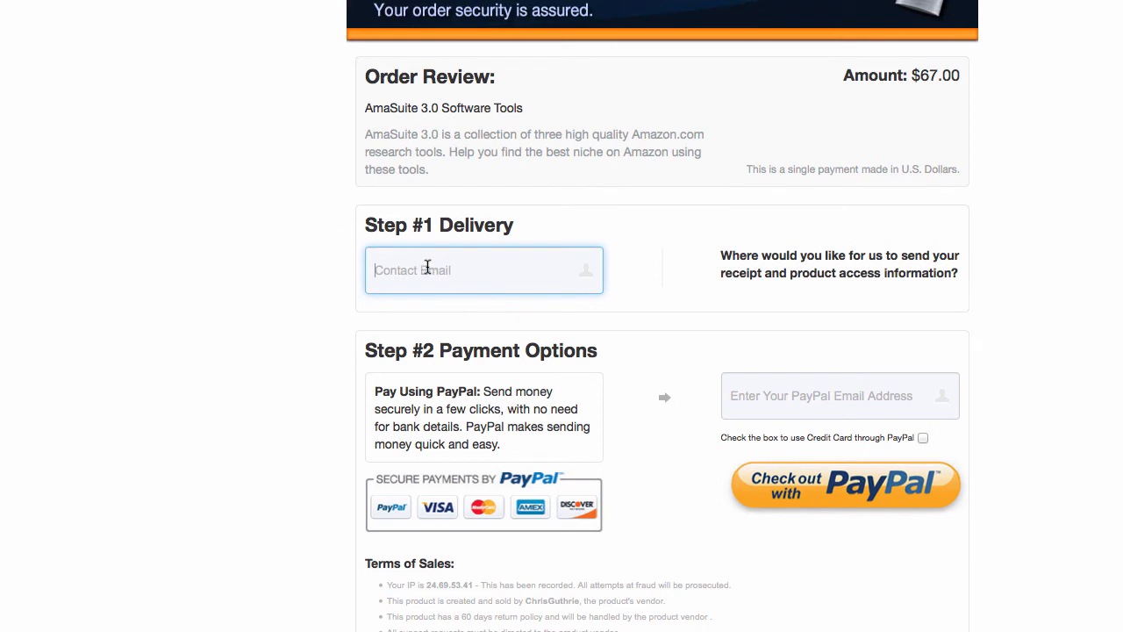
click(839, 397)
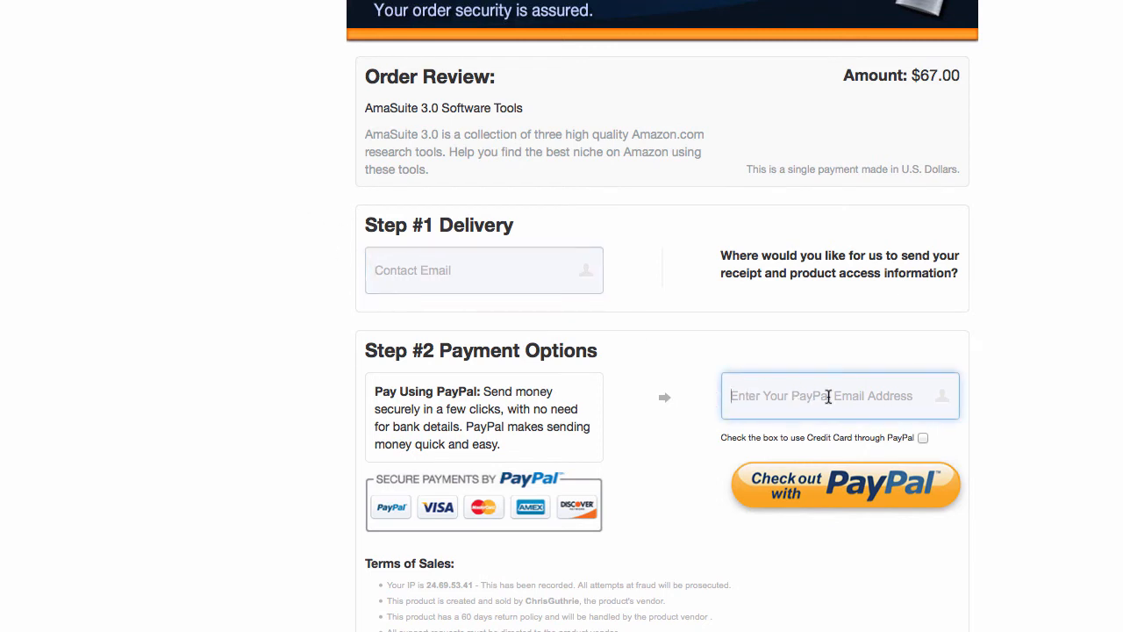
mouse_move(689, 305)
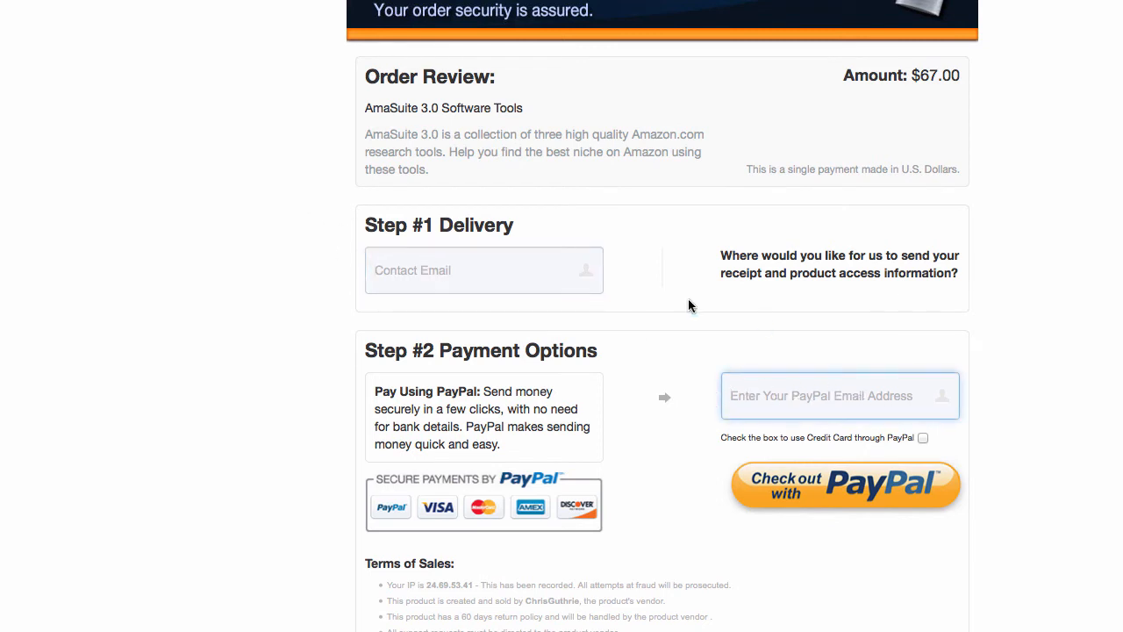
mouse_move(639, 319)
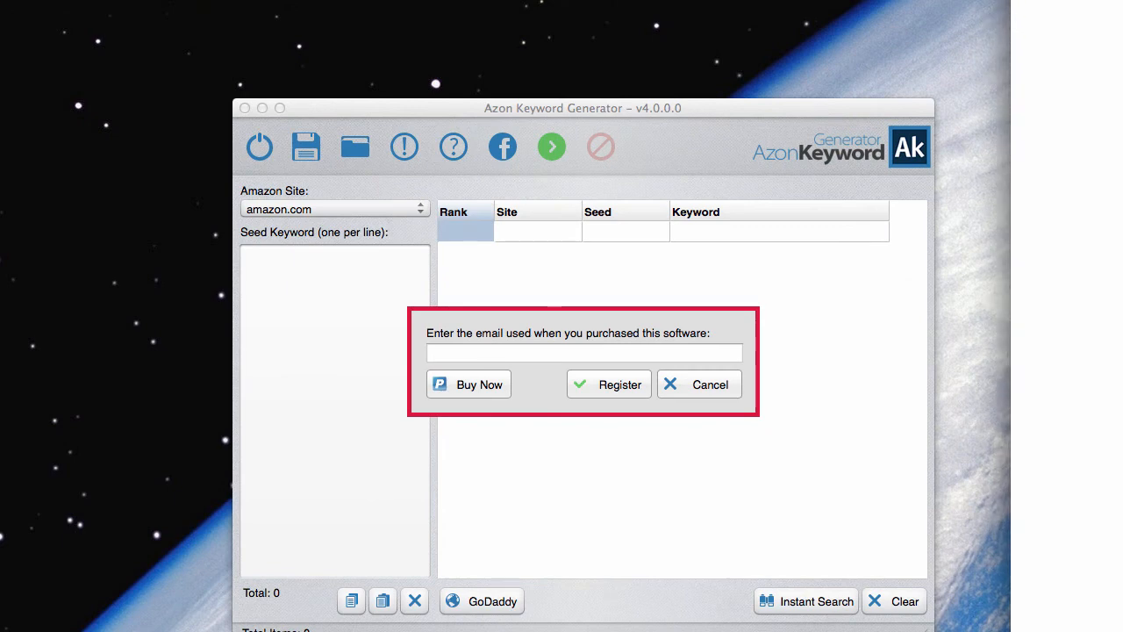
click(583, 353)
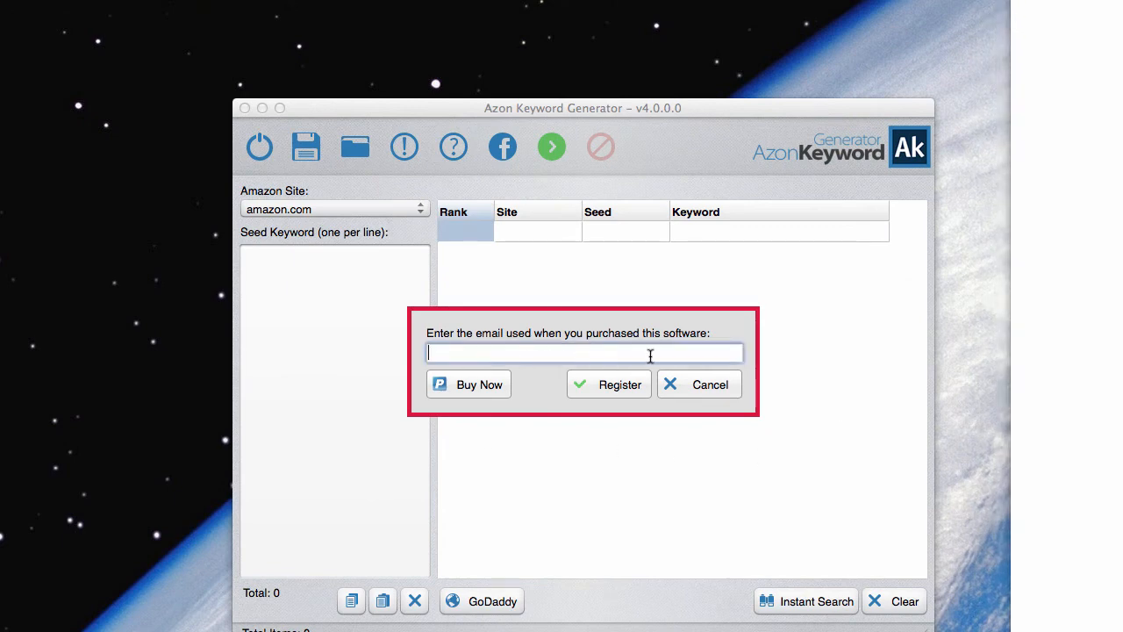
text(df)
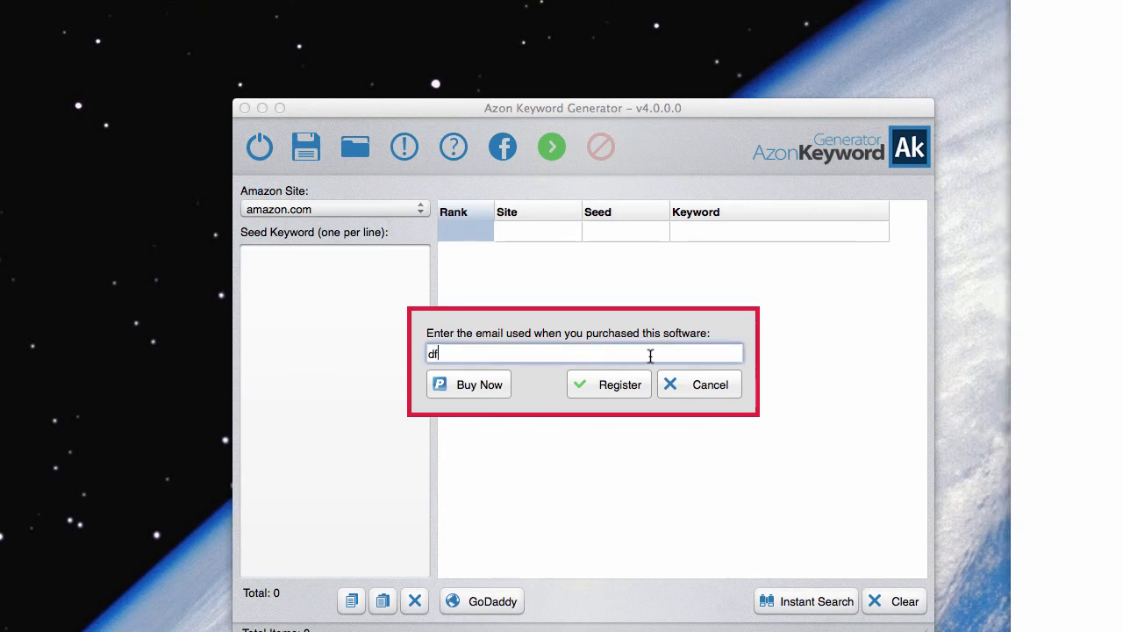
click(608, 385)
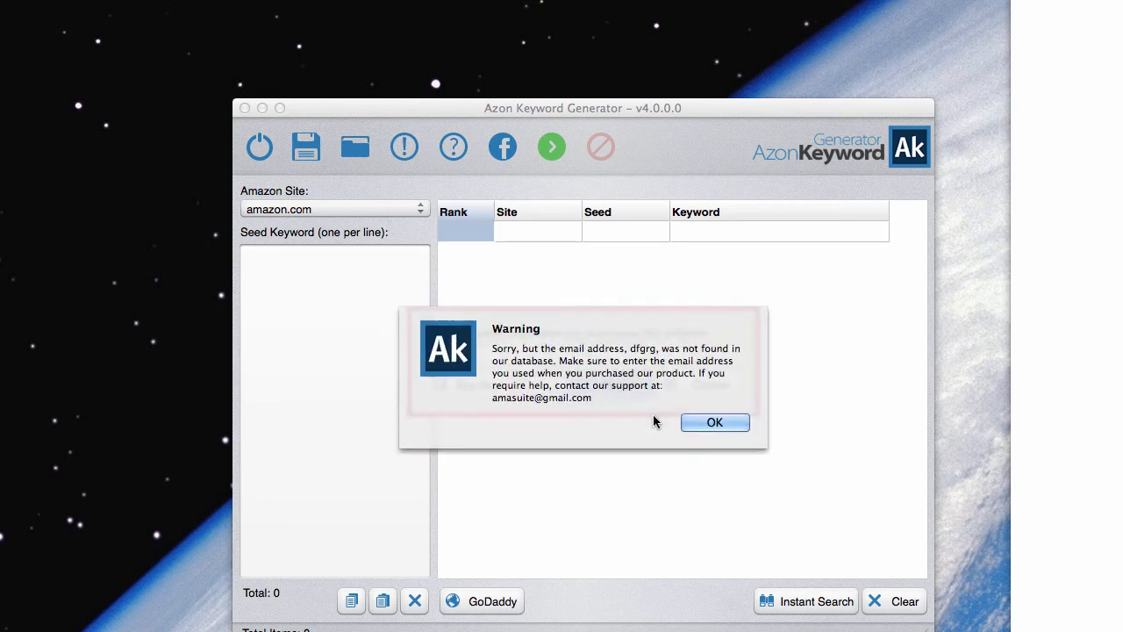
mouse_move(642, 361)
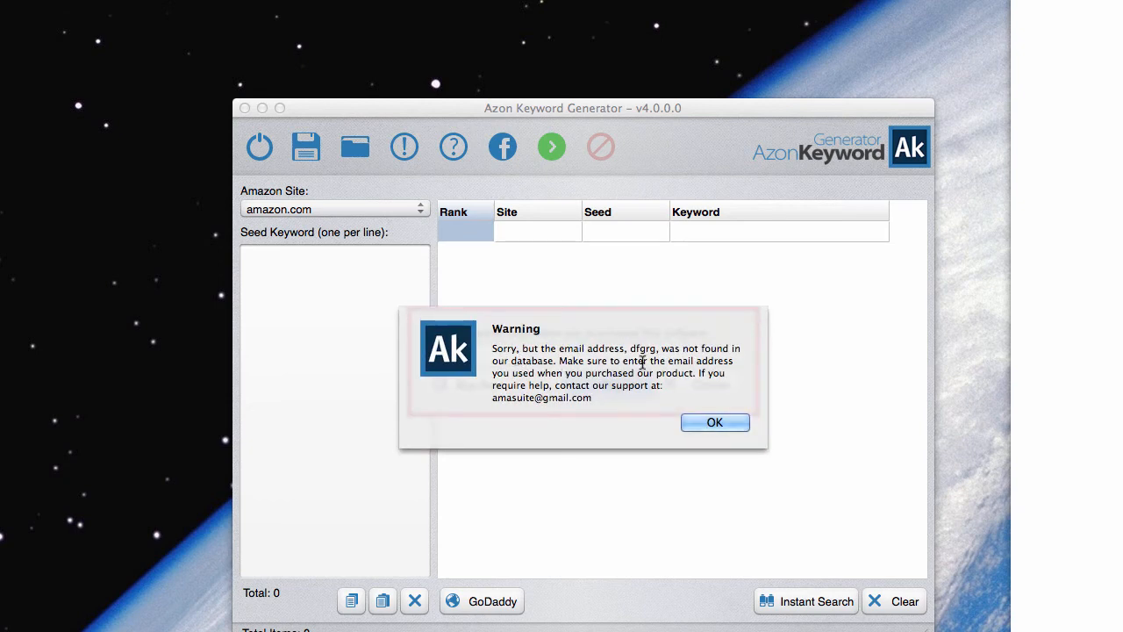
mouse_move(588, 401)
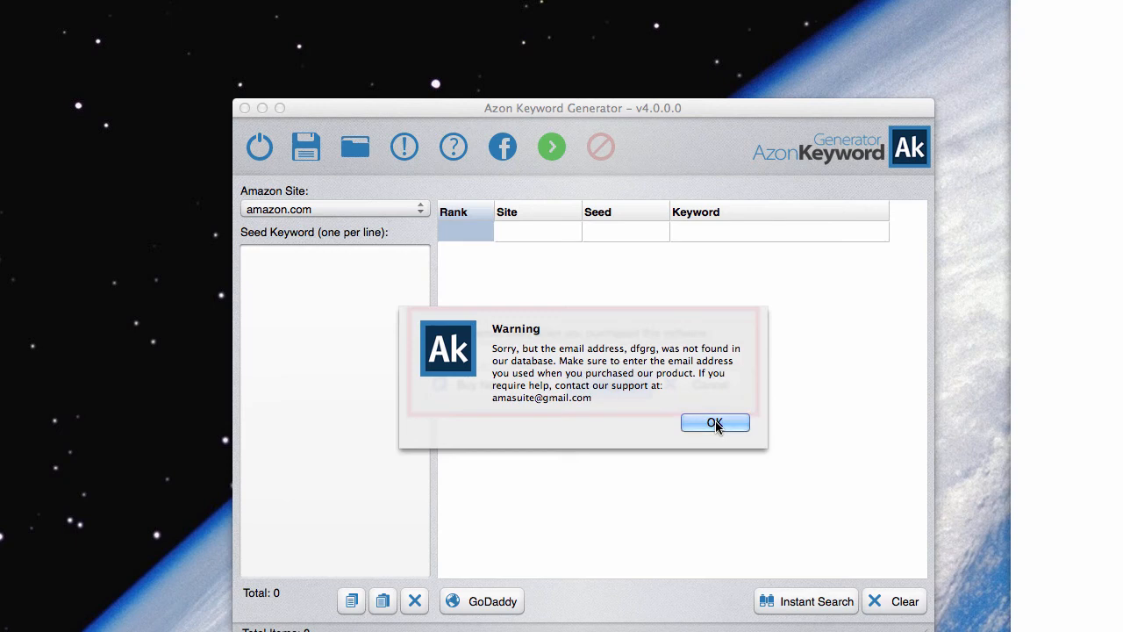
click(714, 423)
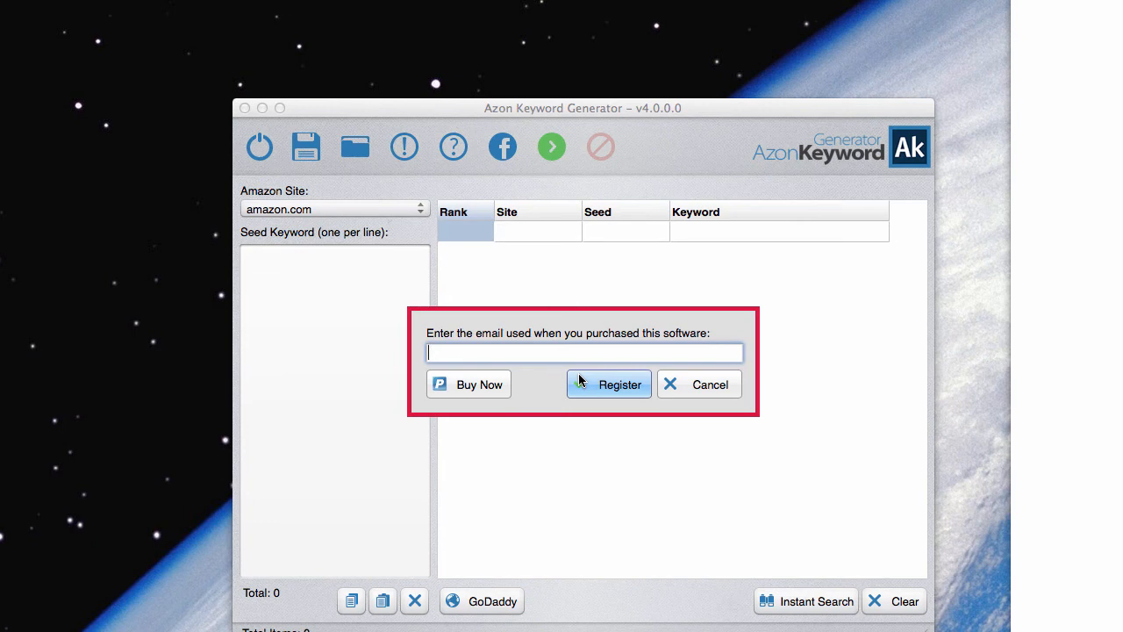
- Register with the purchase email so the main window opens with an empty seed list
text(dav)
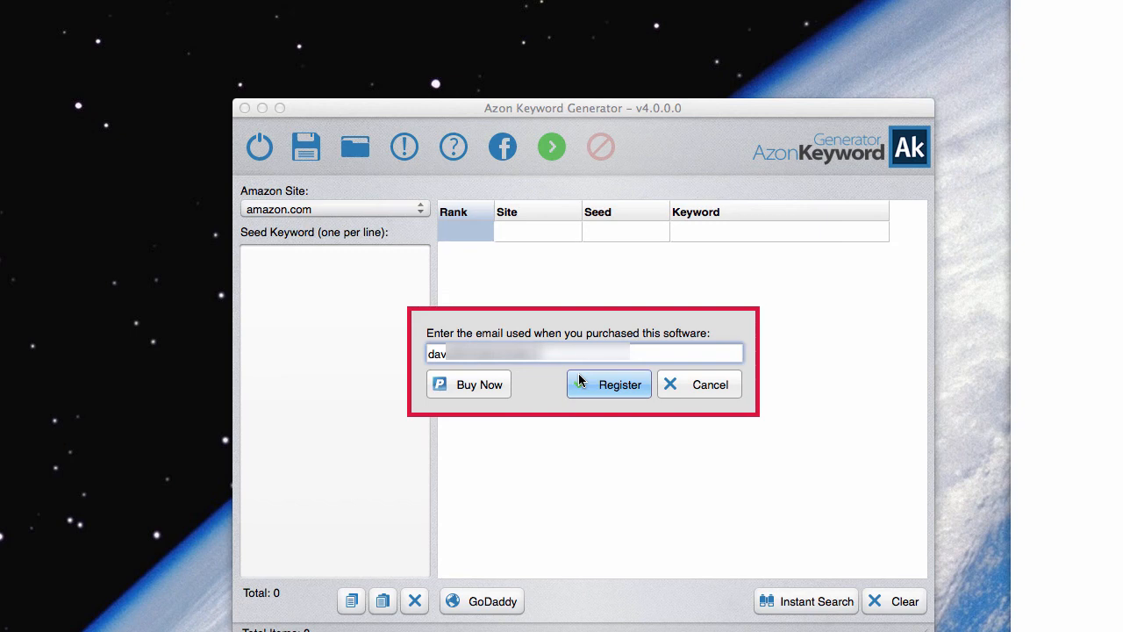
click(608, 385)
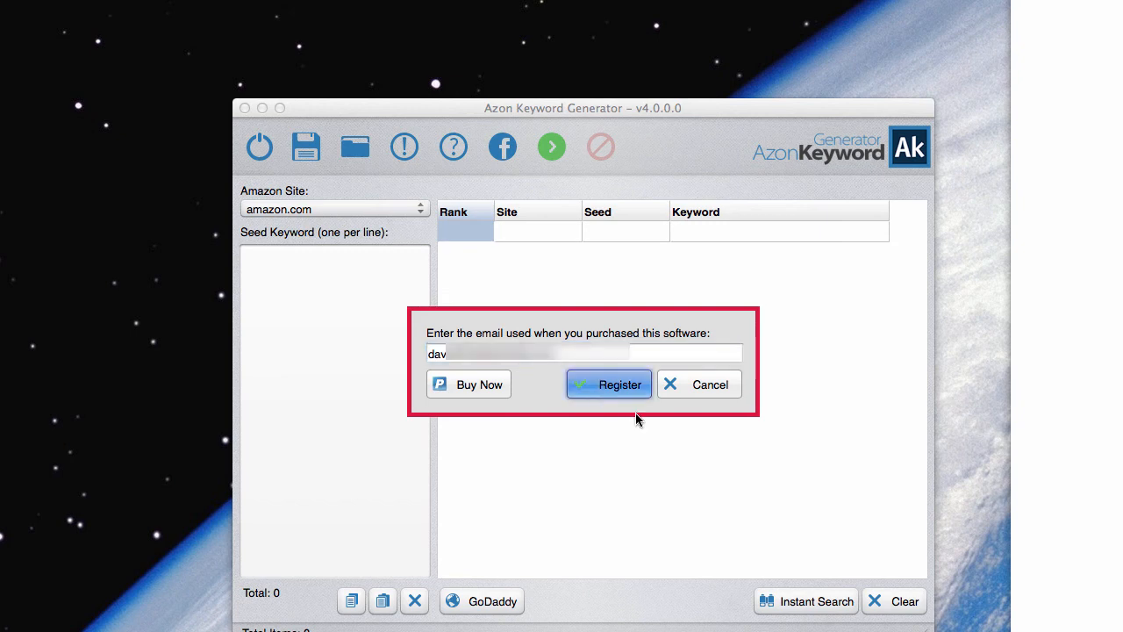
click(607, 383)
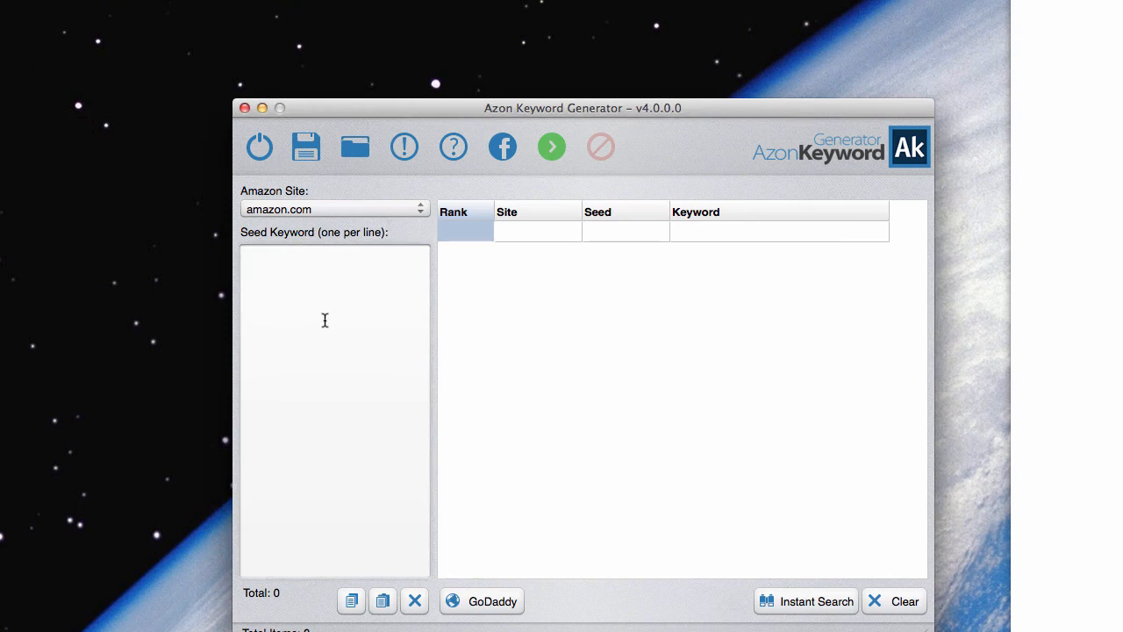
- Run an Instant Search on seed keyword 'ipad', yielding 109 amazon.com suggestions
text(ipad)
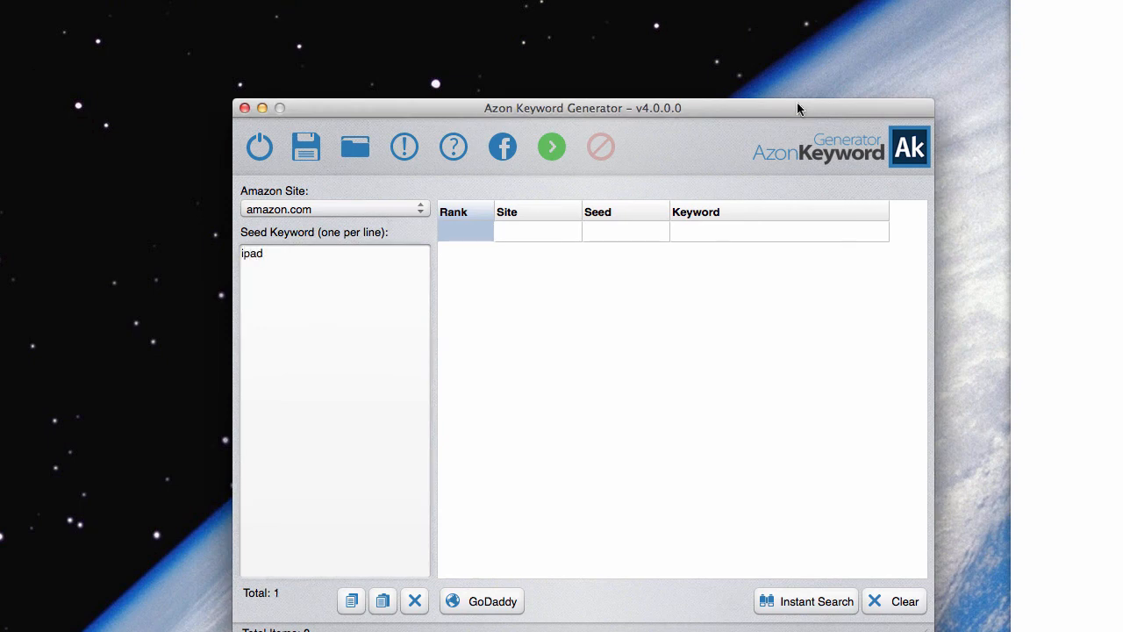
click(551, 148)
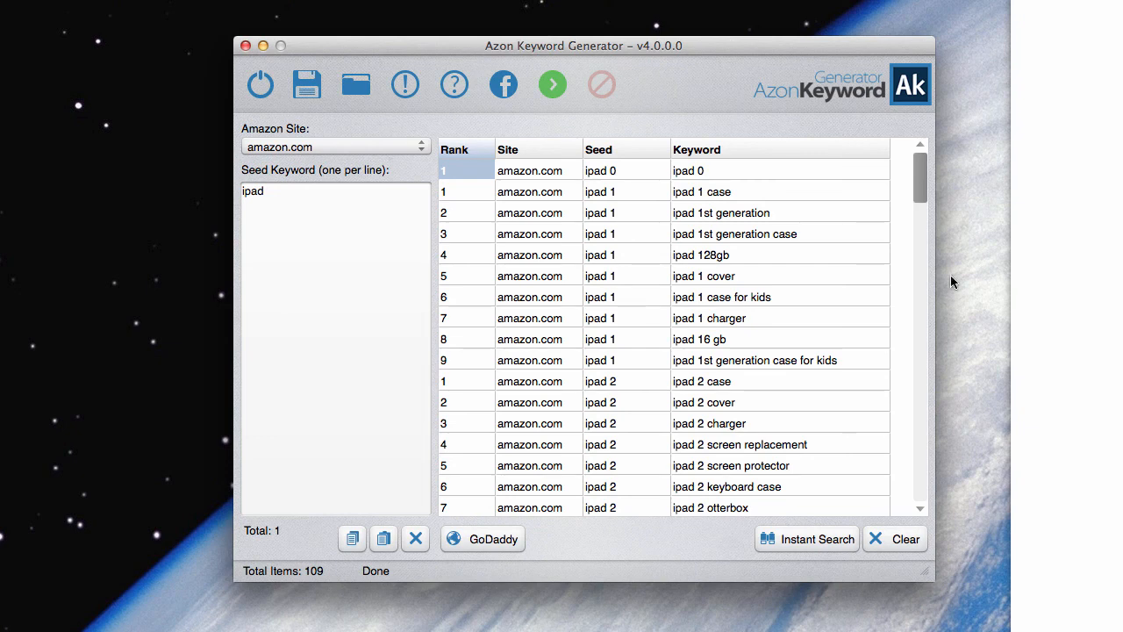
mouse_move(1004, 285)
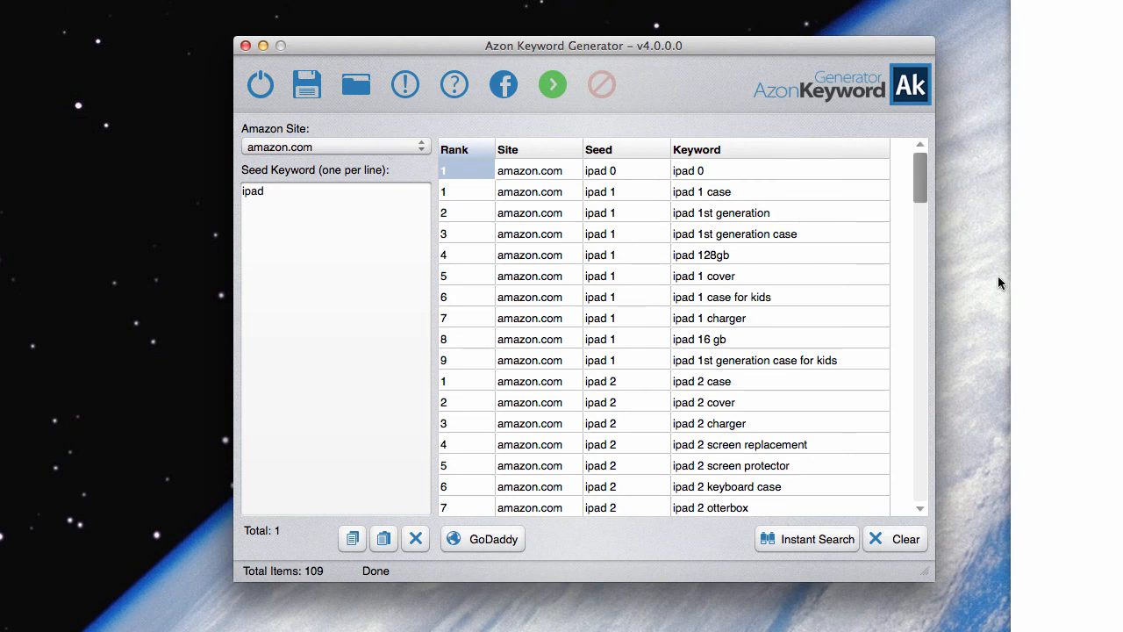